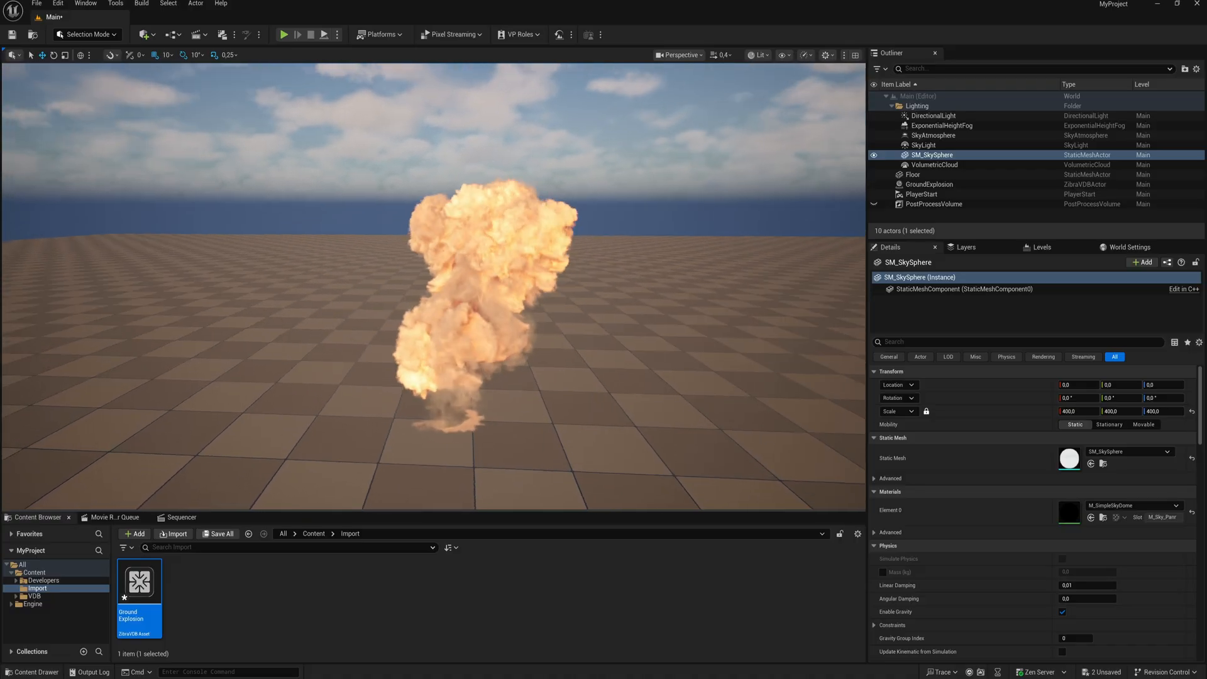
# Select the GroundExplosion actor and tint it mint green in the color picker.
pyautogui.click(929, 184)
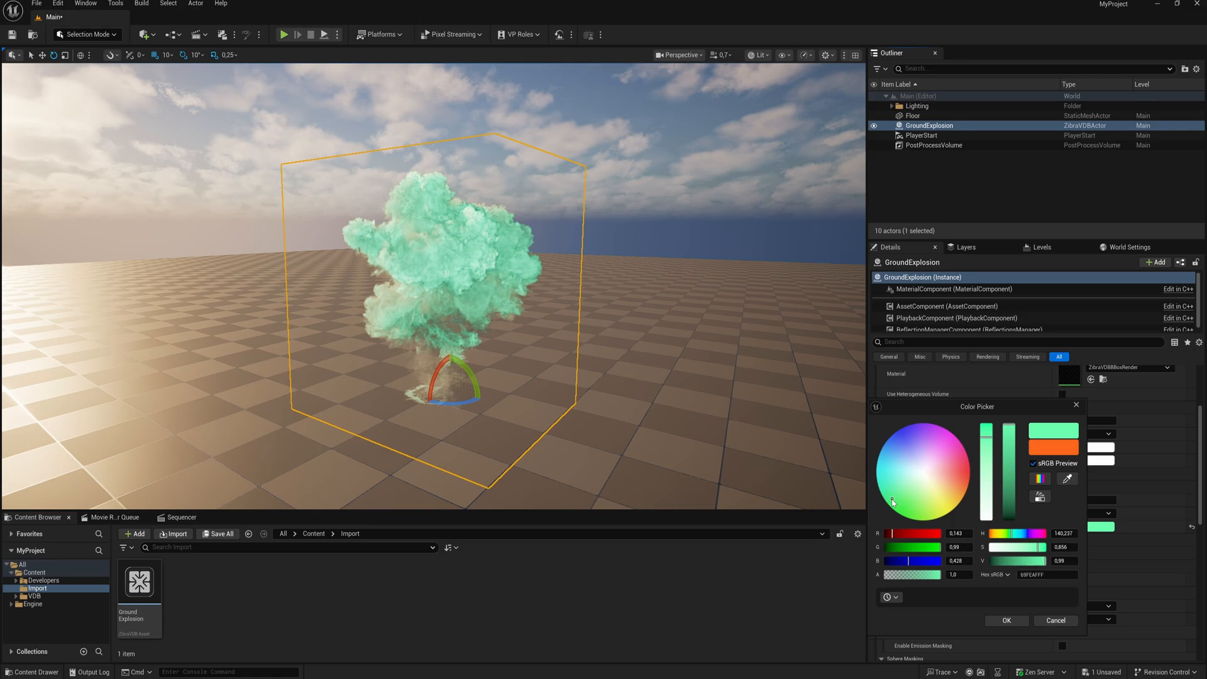
pyautogui.click(911, 512)
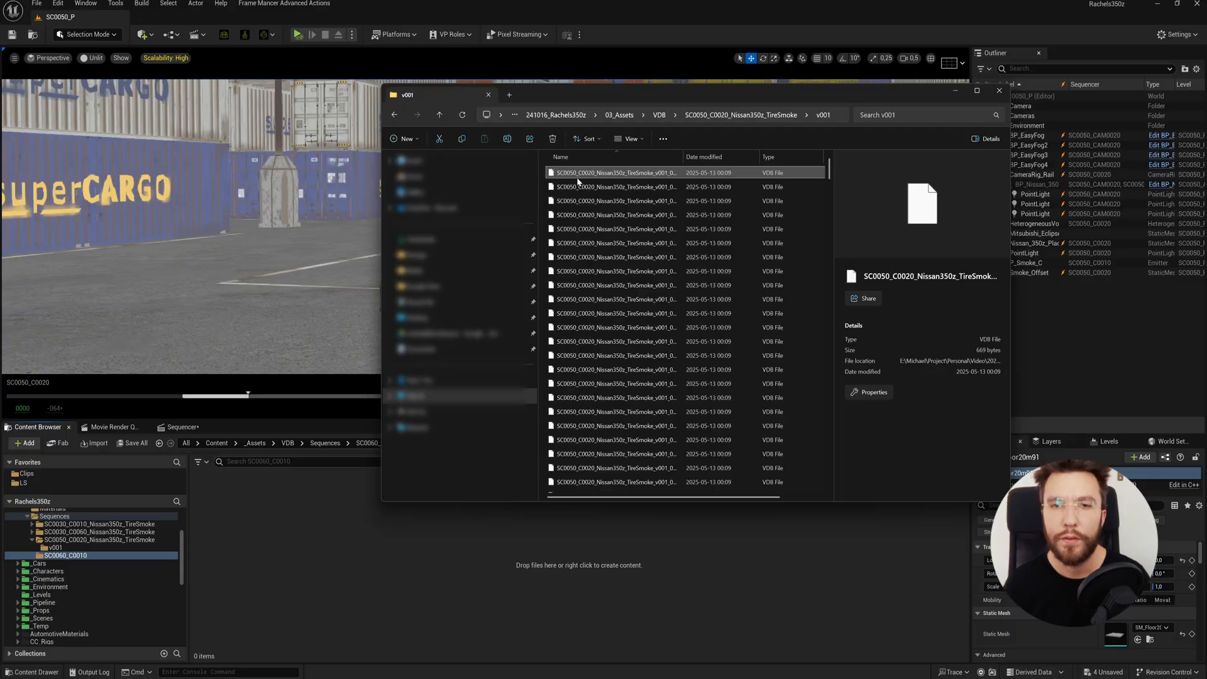
# Import all 360 tire smoke VDB frames and set the smoke material's Albedo Color to teal.
pyautogui.press('ctrl+a')
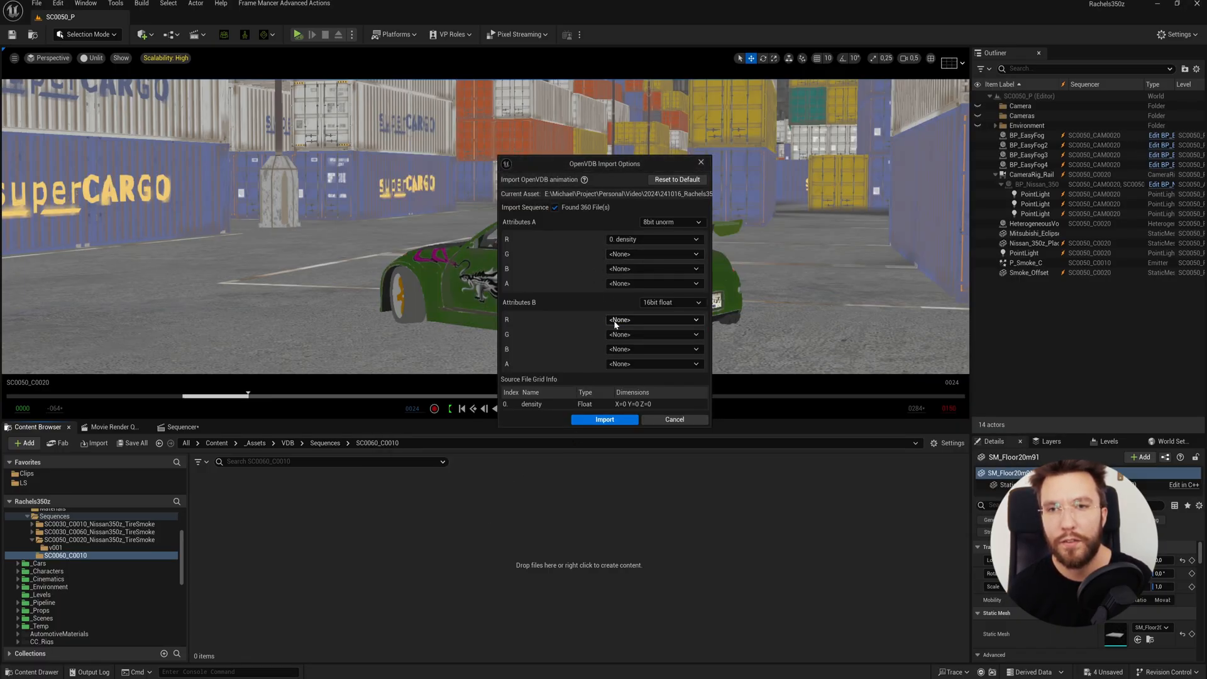
pyautogui.click(604, 419)
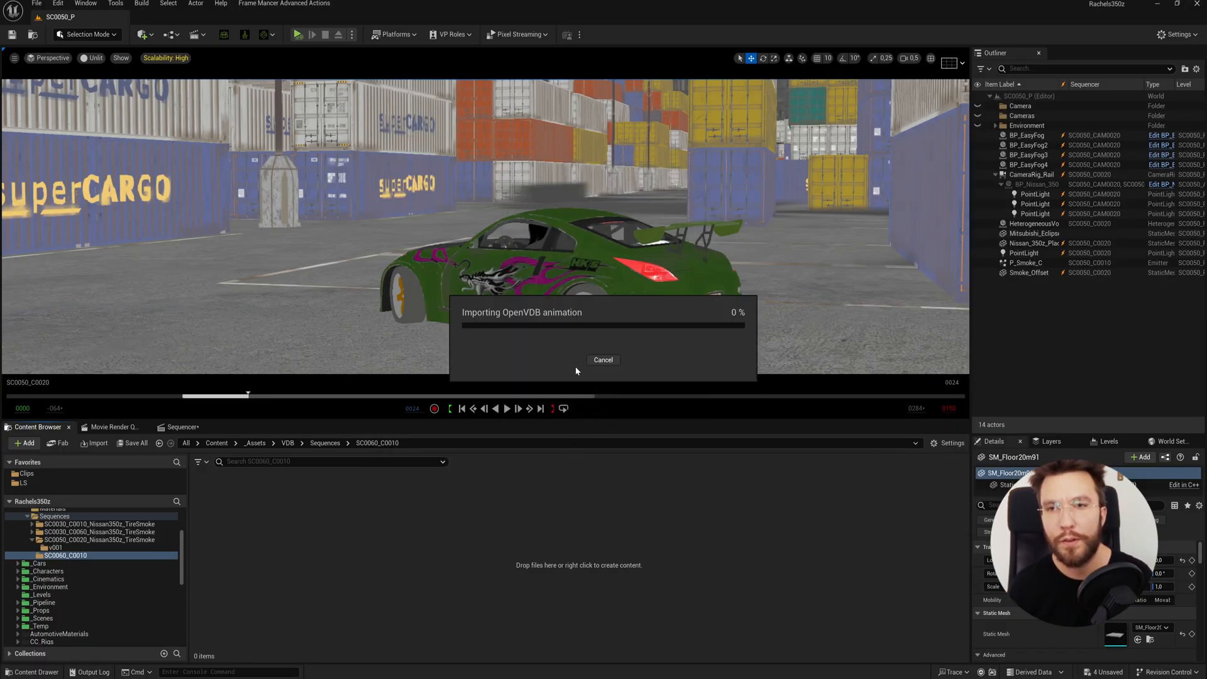
pyautogui.moveTo(543, 359)
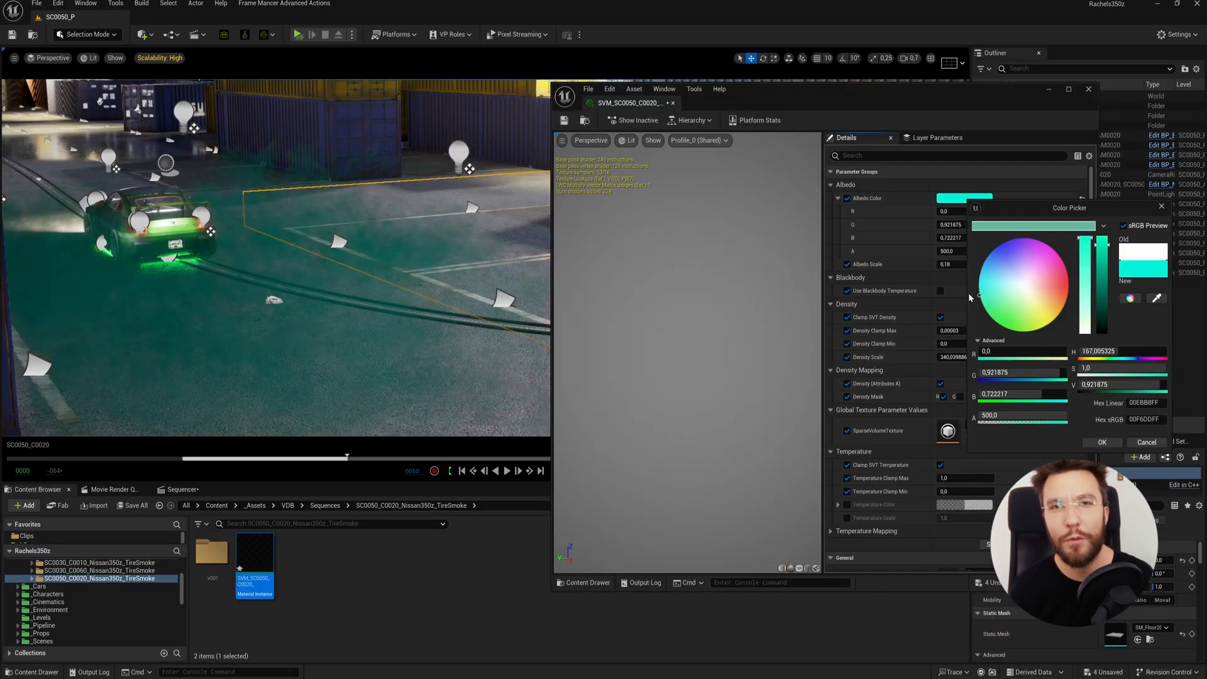
pyautogui.click(1022, 275)
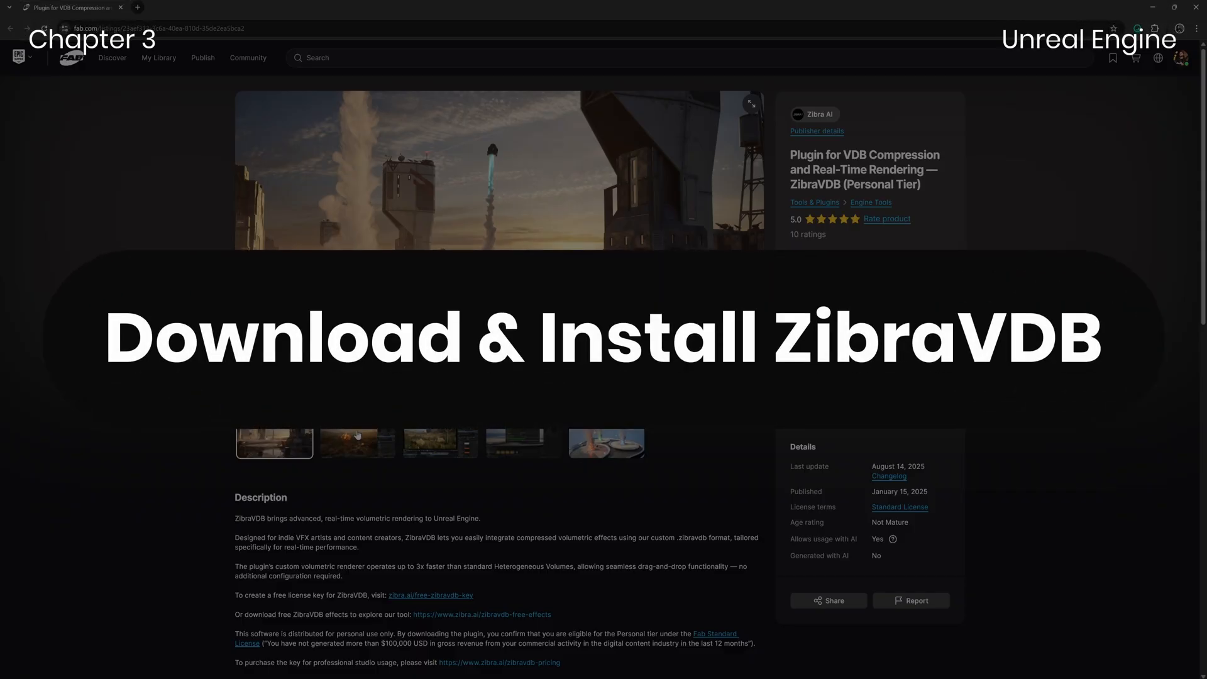
# Browse the ZibraVDB plugin's preview images and view it in the Epic Games Launcher.
pyautogui.click(356, 441)
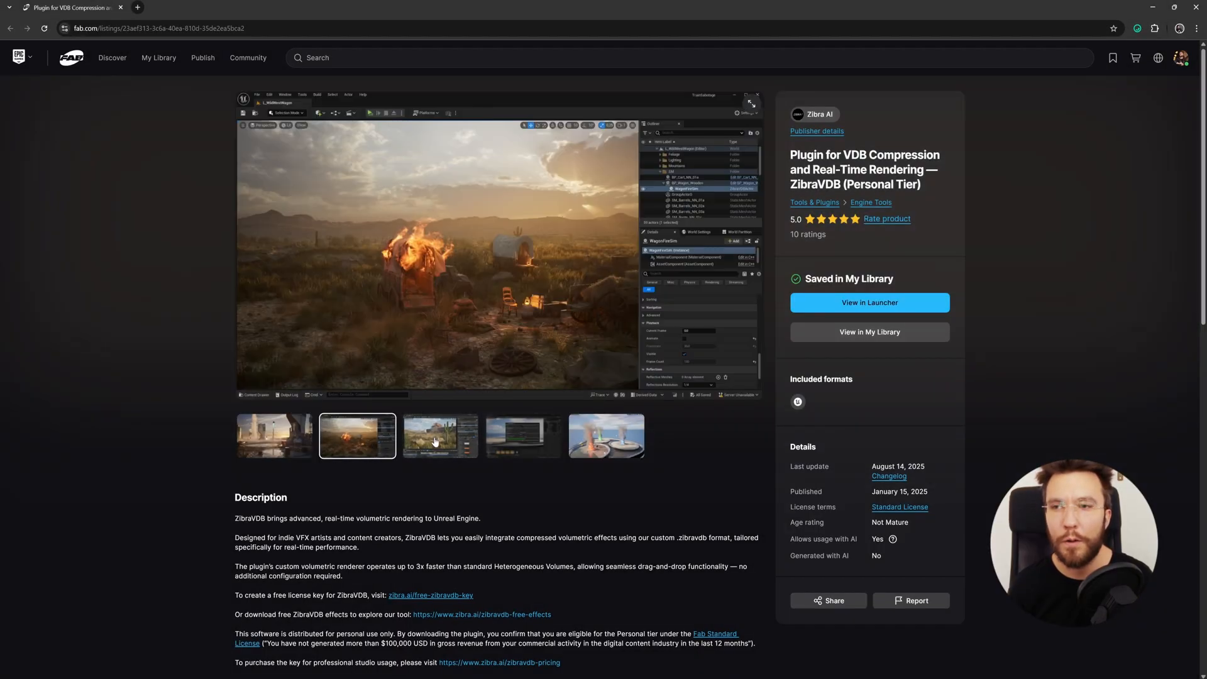
pyautogui.click(439, 435)
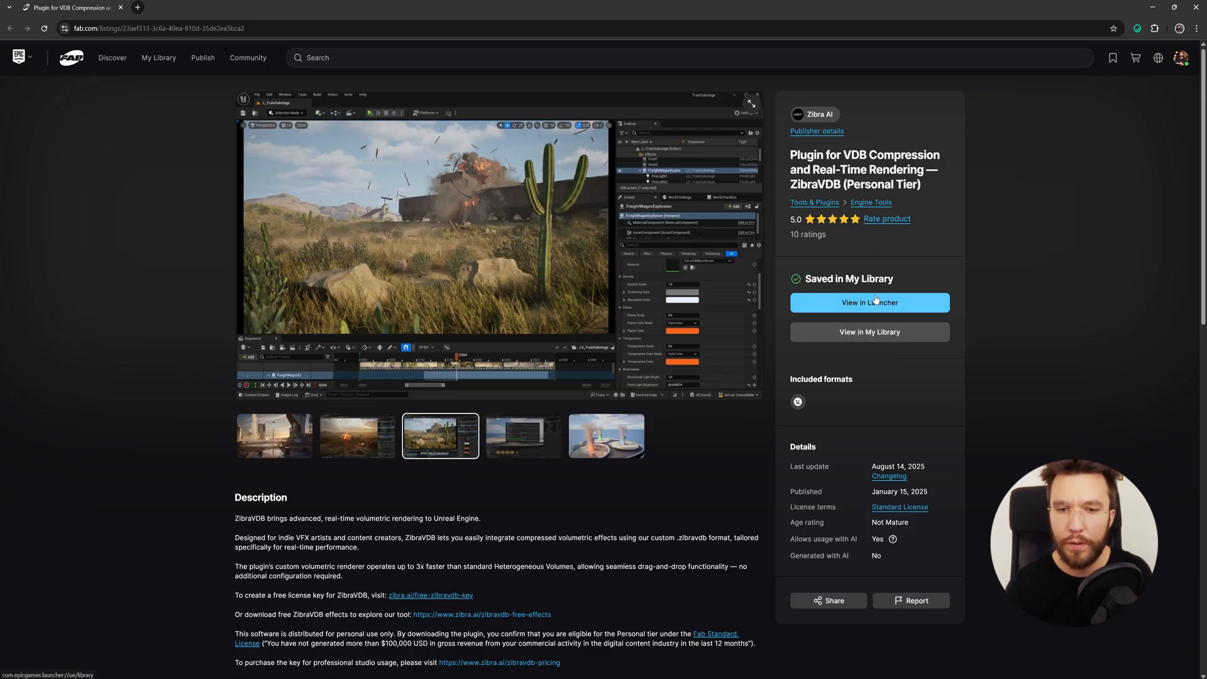
pyautogui.click(868, 302)
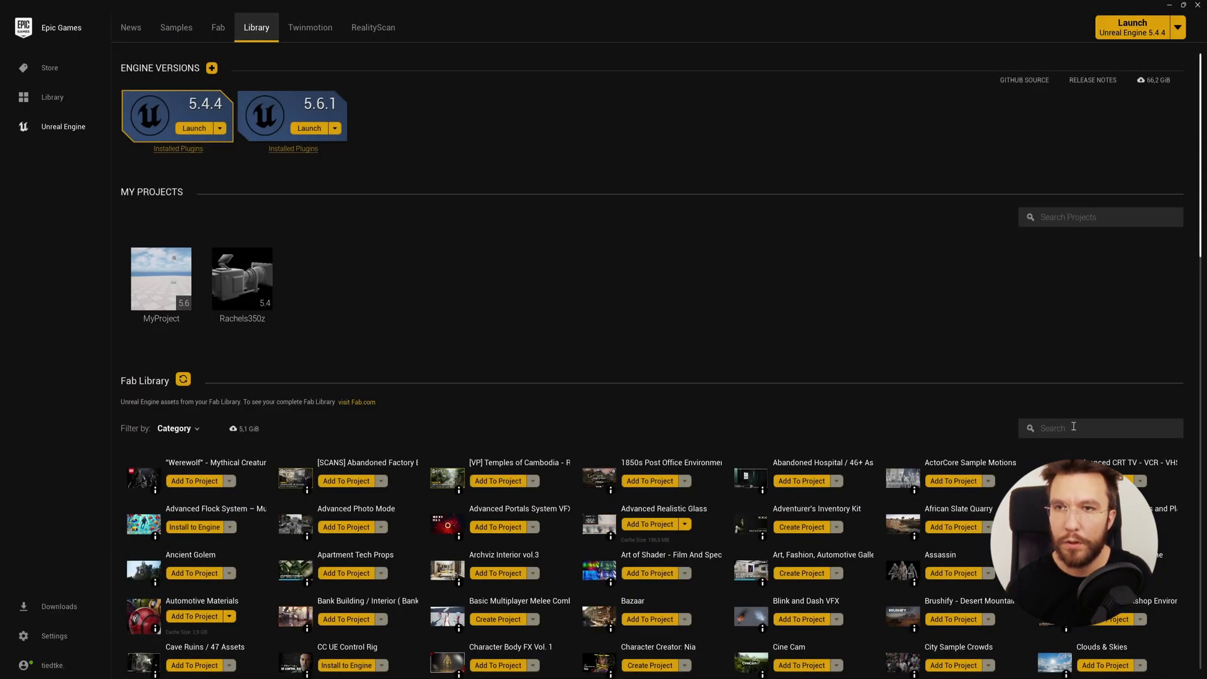
# Find the zibra plugin in the Fab Library and install it to engine 5.4.
pyautogui.write('zibra')
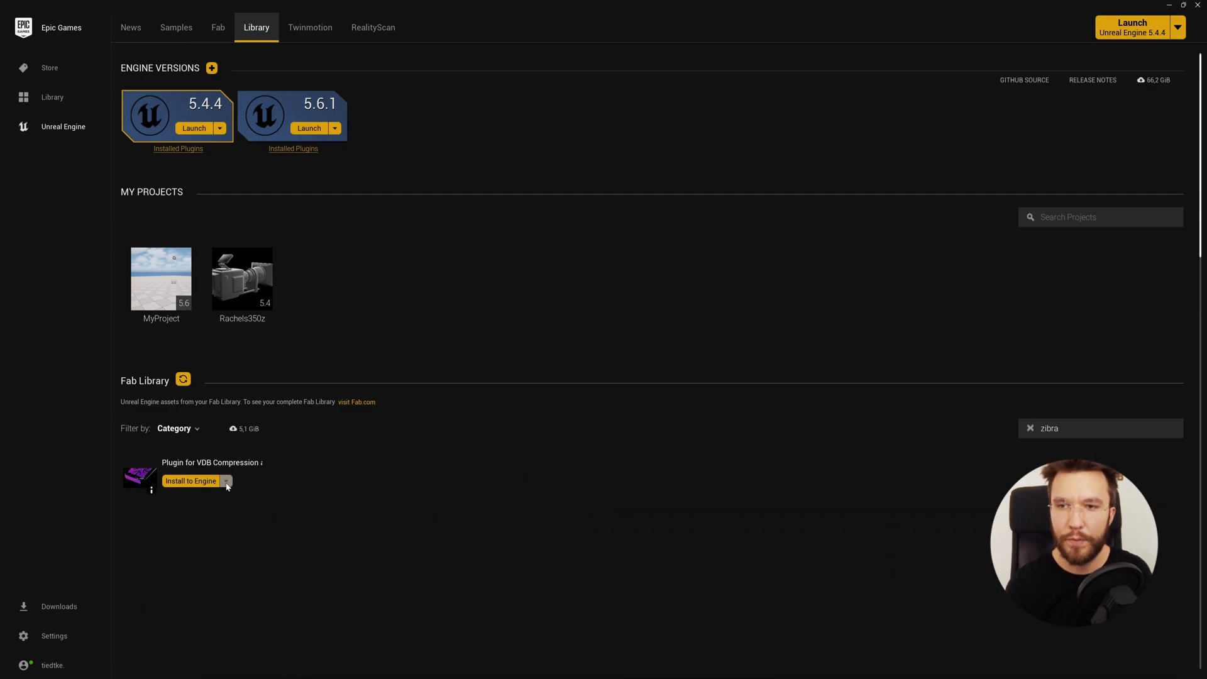
pyautogui.click(190, 480)
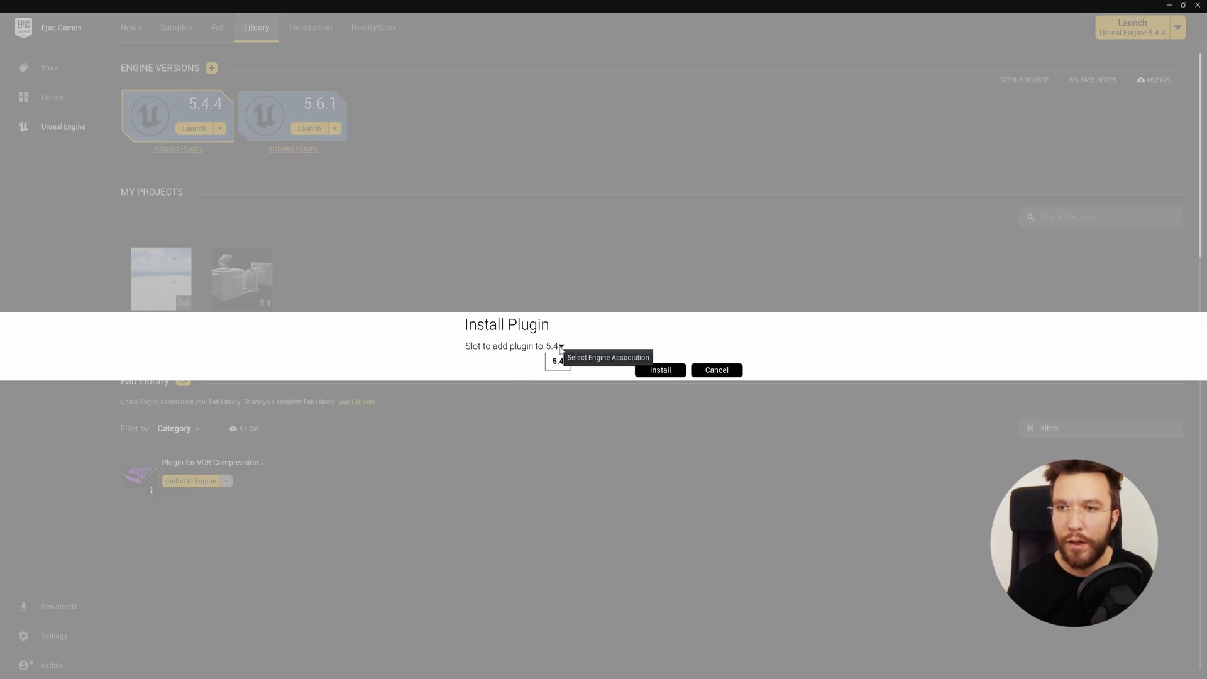
pyautogui.moveTo(710, 355)
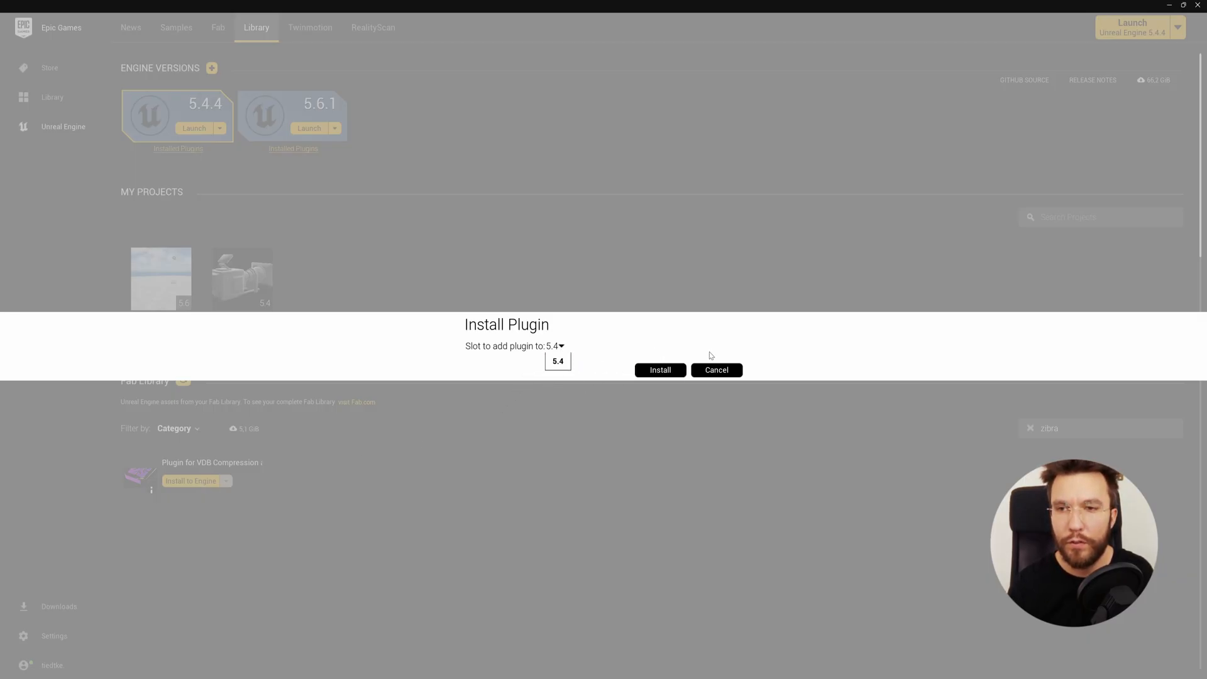
pyautogui.click(716, 370)
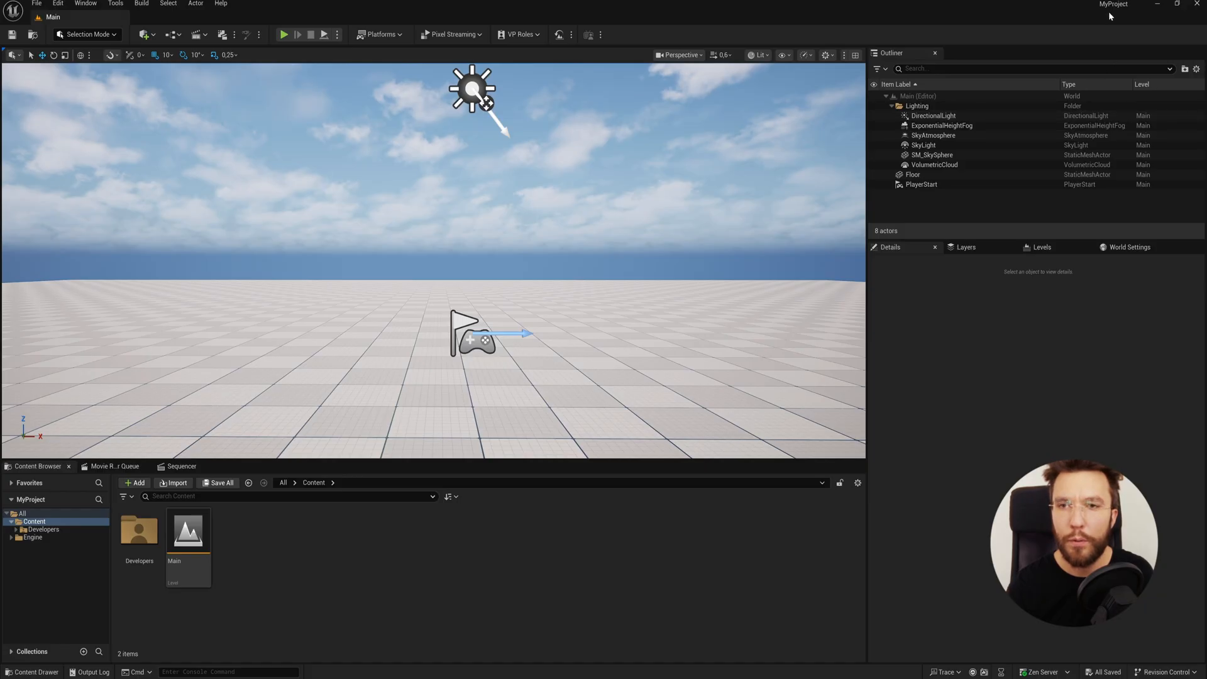
# Search the Plugins window for zibra and tick ZibraVDB, pending an editor restart.
pyautogui.click(57, 3)
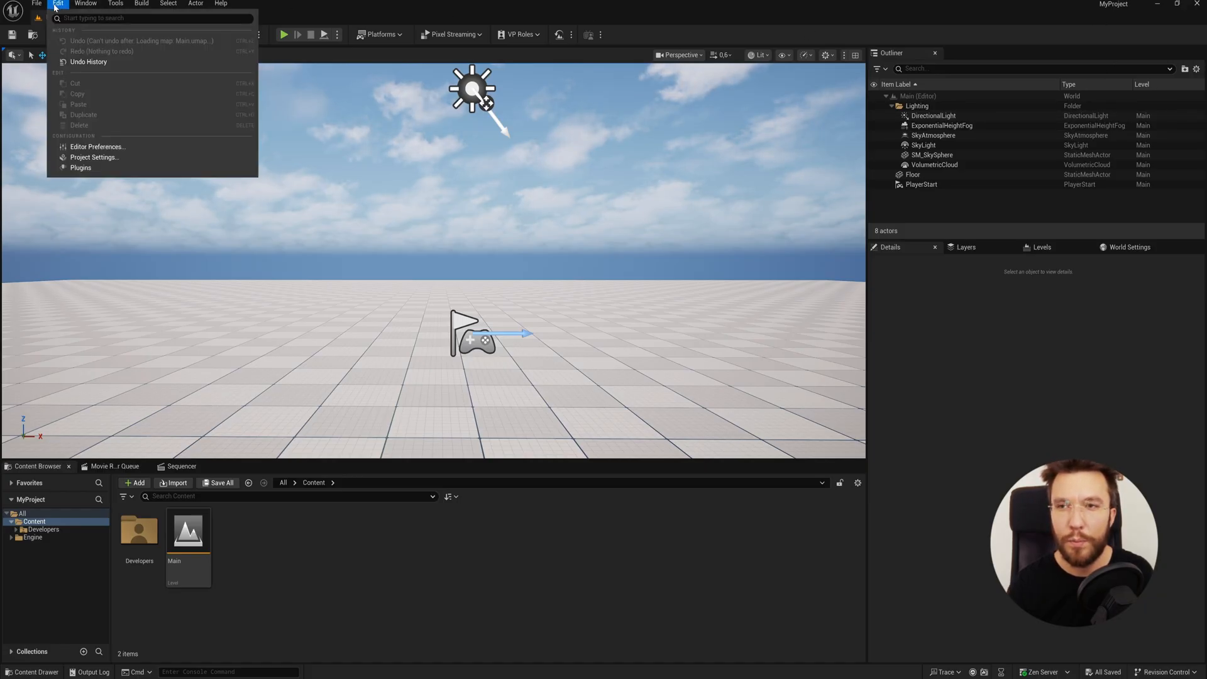
pyautogui.click(80, 167)
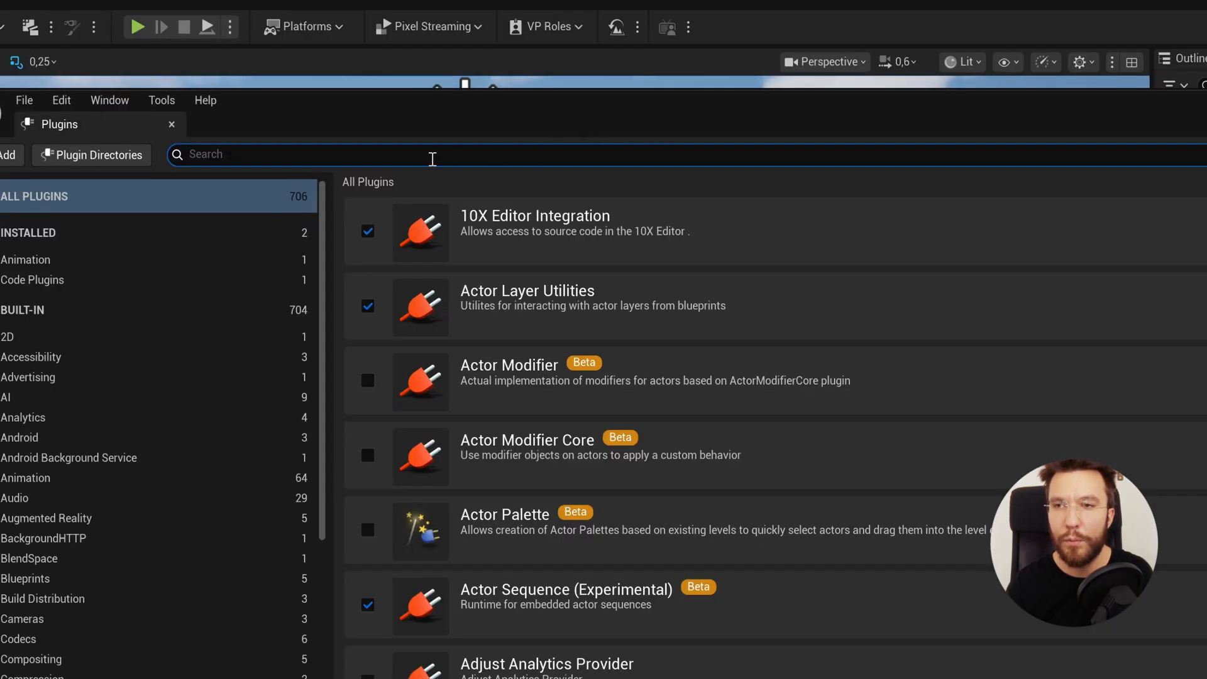
pyautogui.write('zibra')
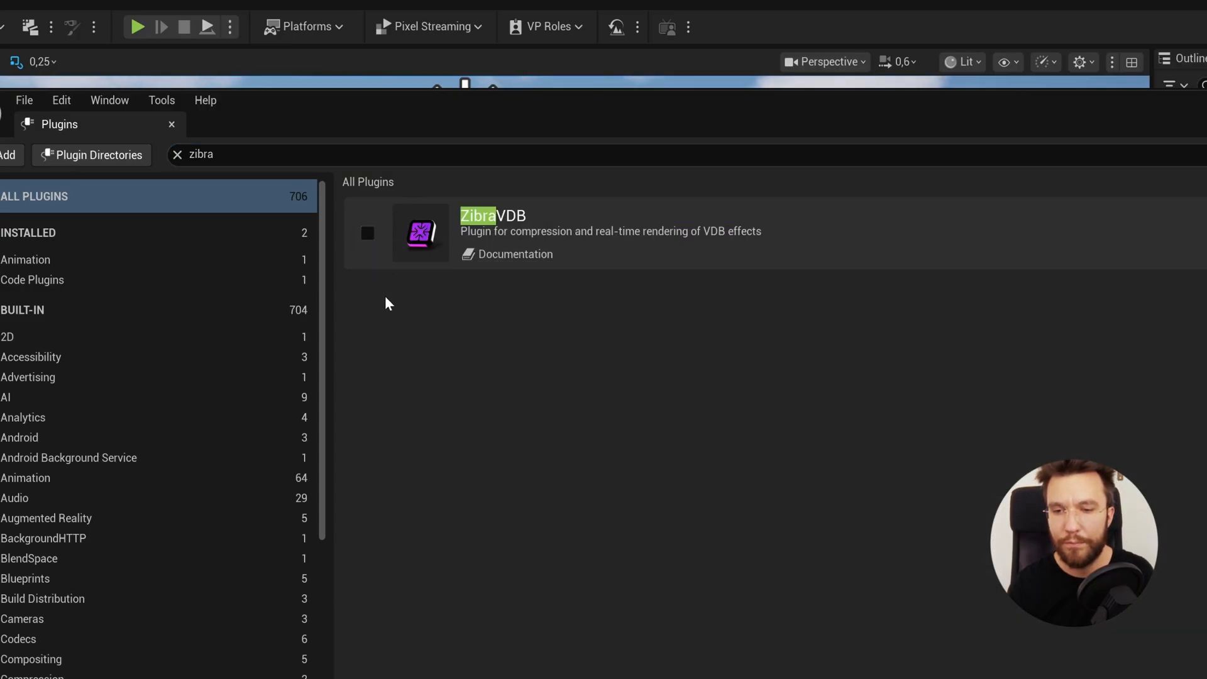
pyautogui.click(367, 234)
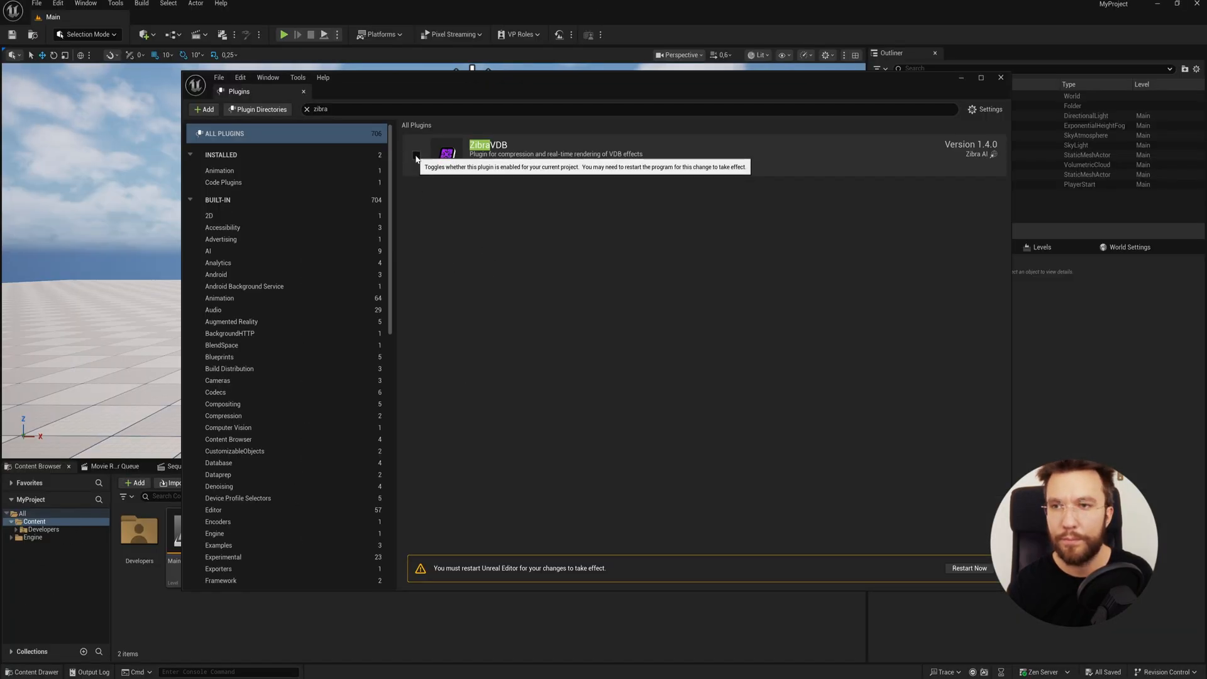
pyautogui.click(417, 157)
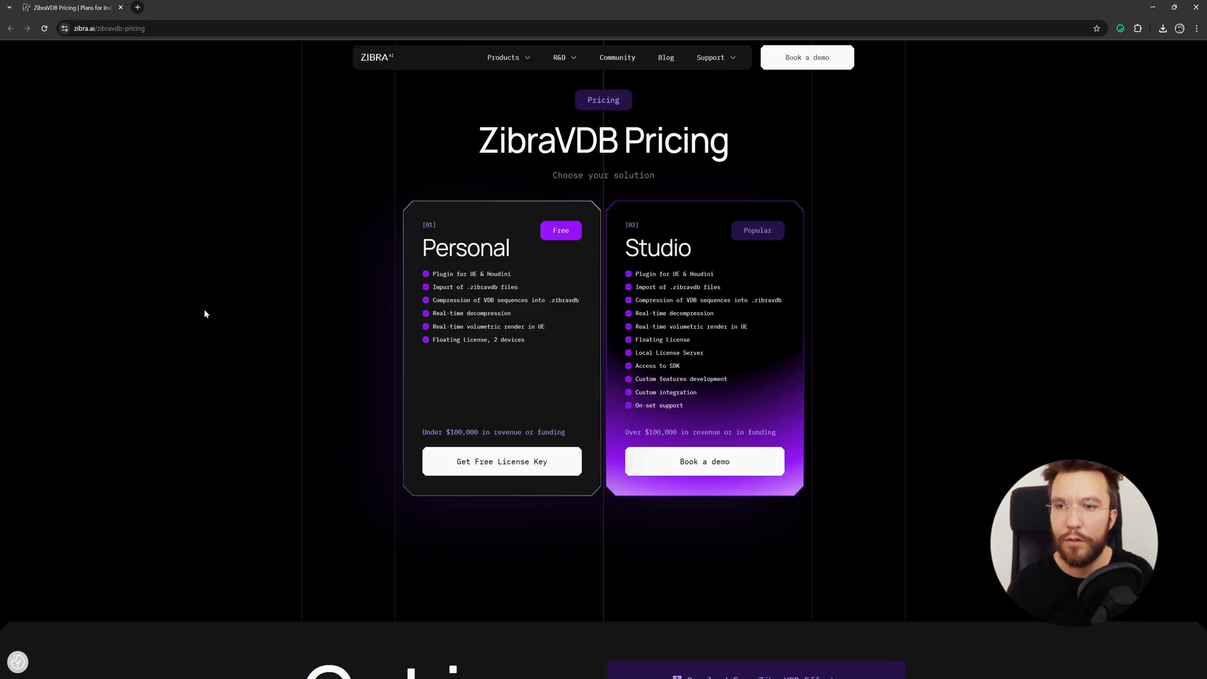
pyautogui.moveTo(452, 274)
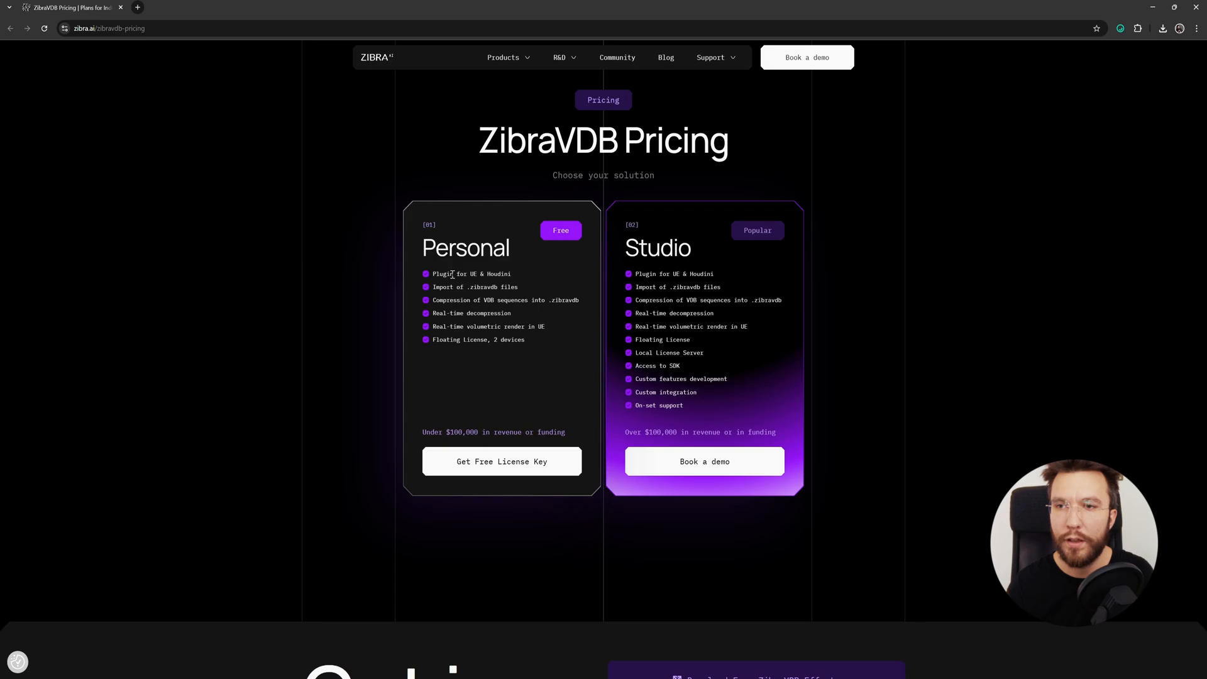
# Enter an email on the Free ZibraVDB Key page and accept the consent terms.
pyautogui.click(503, 57)
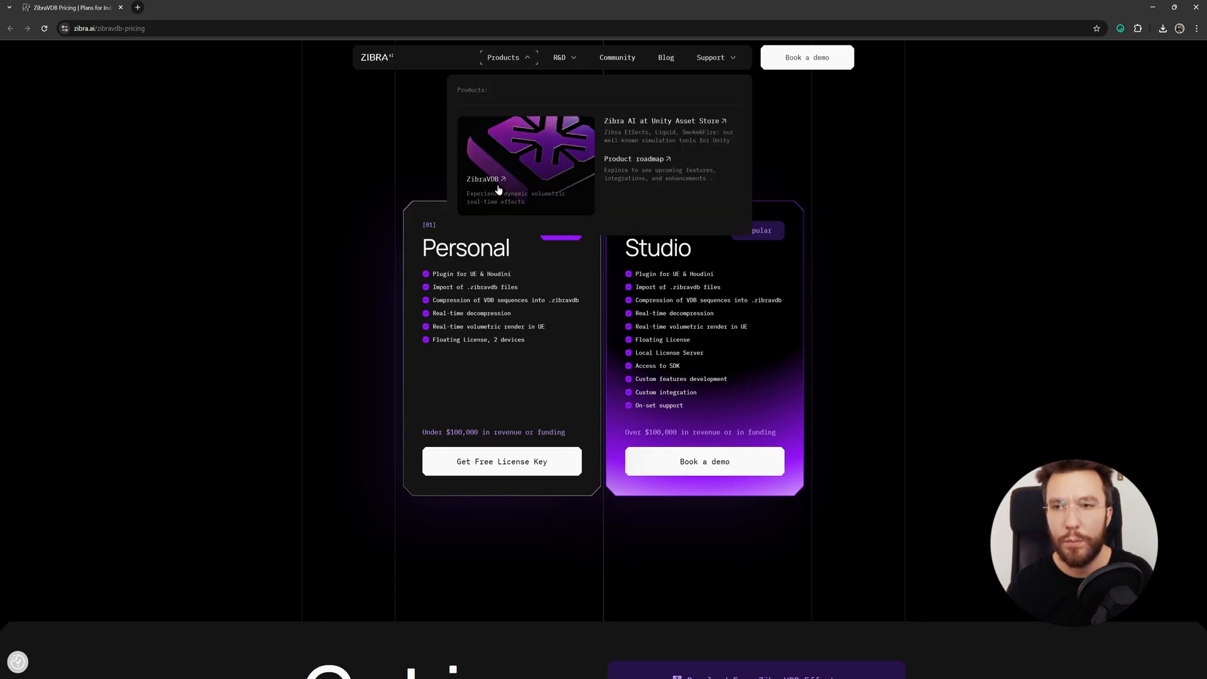
pyautogui.click(501, 460)
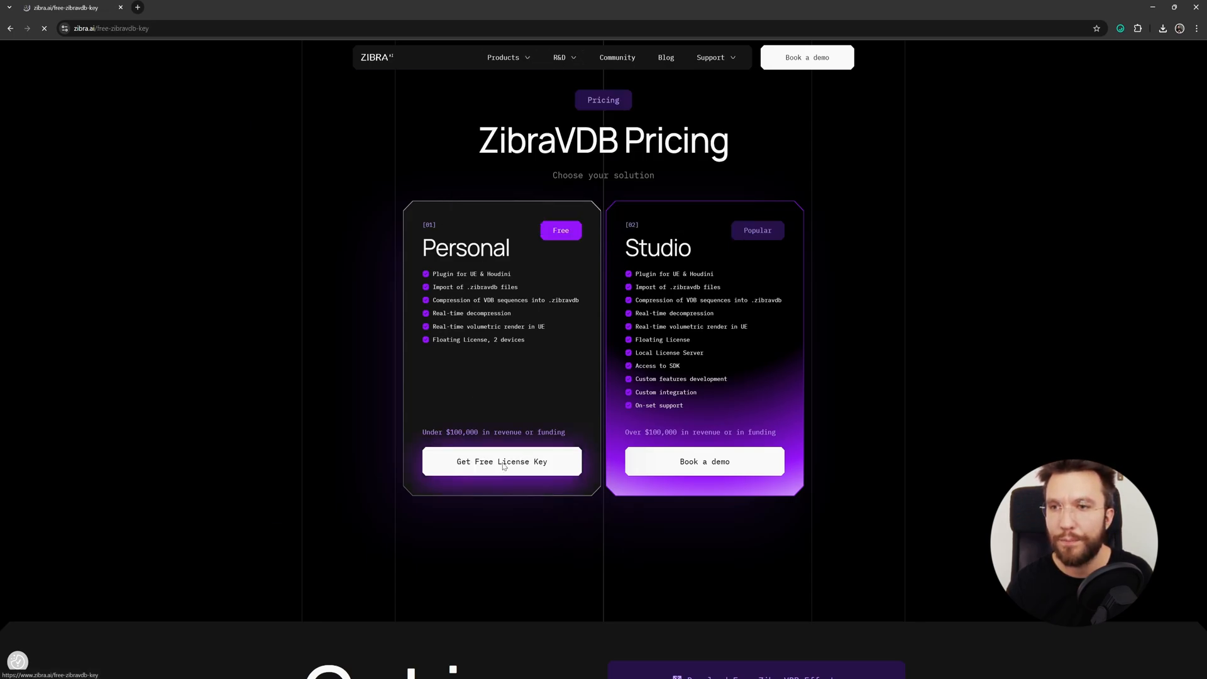
pyautogui.click(501, 460)
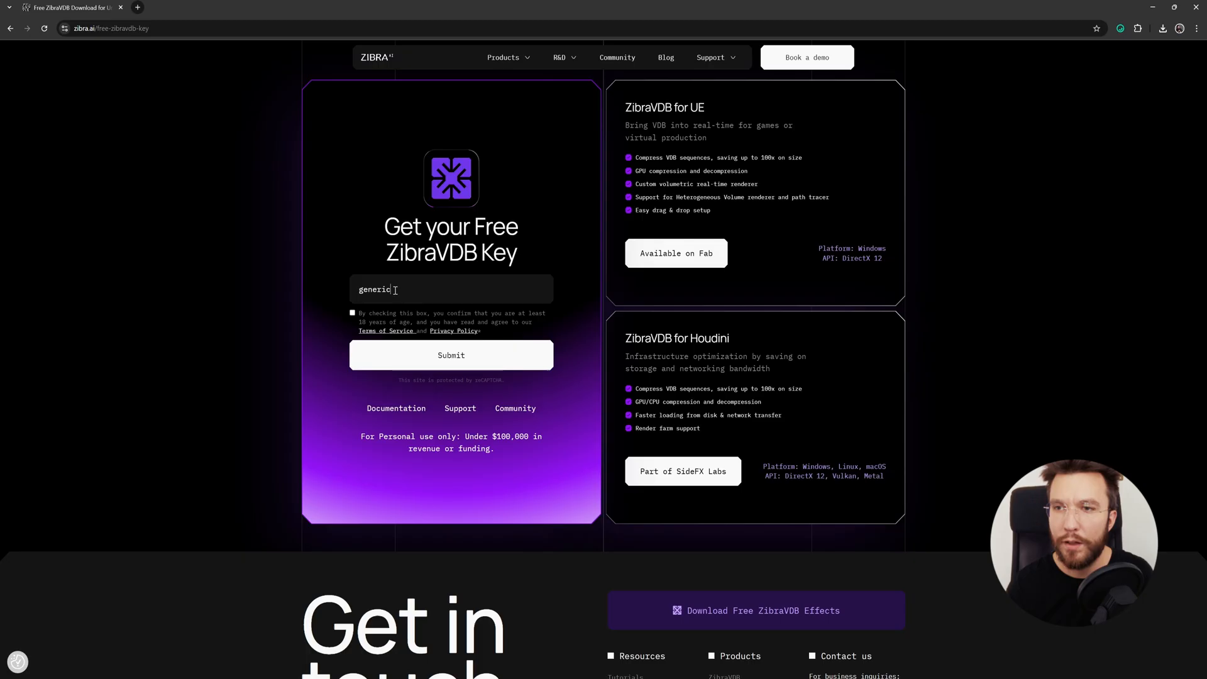
pyautogui.write('email')
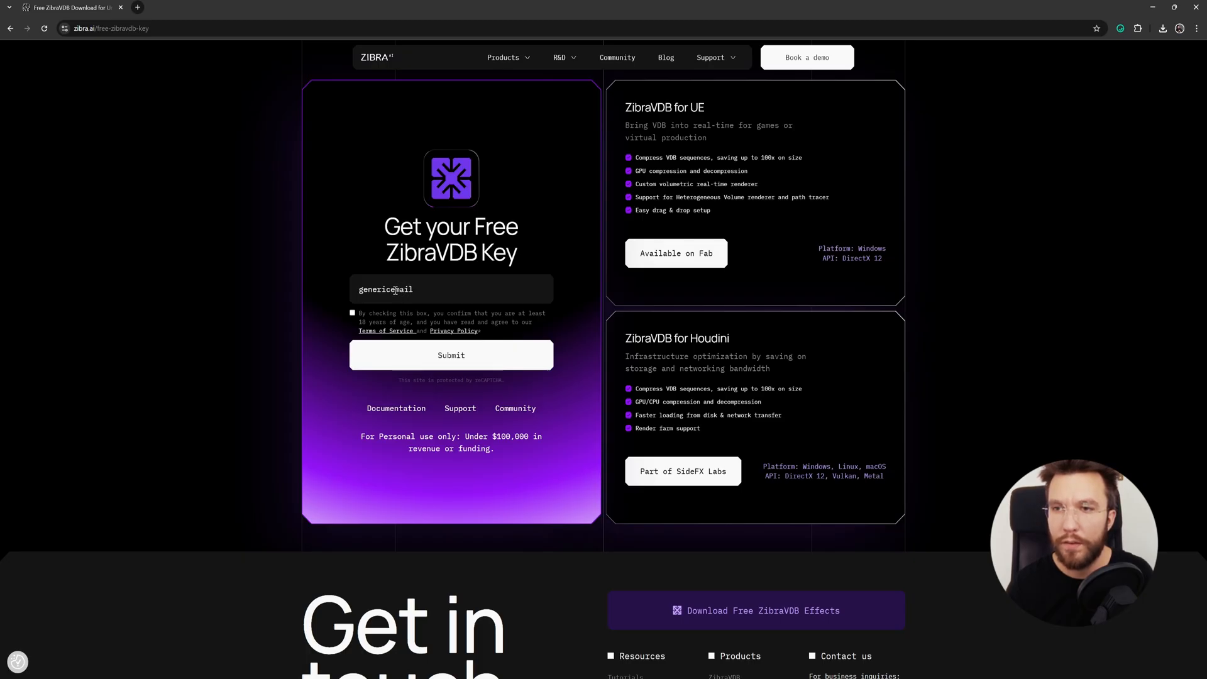
pyautogui.write('@gma')
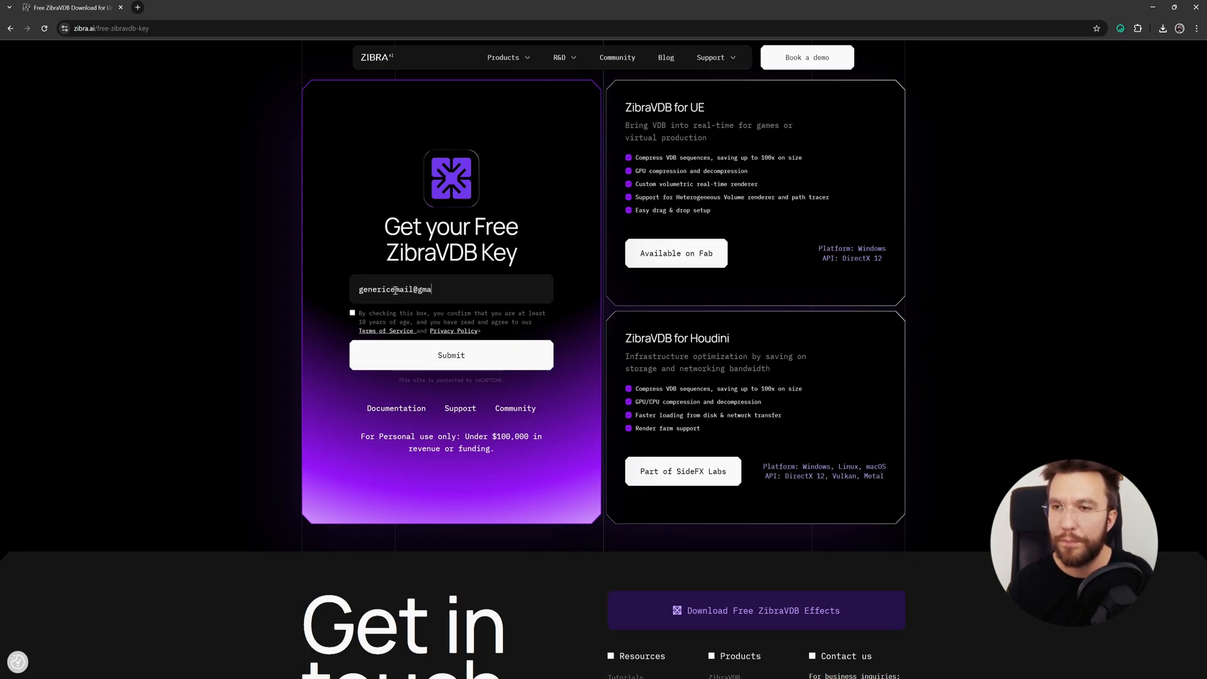
pyautogui.click(353, 312)
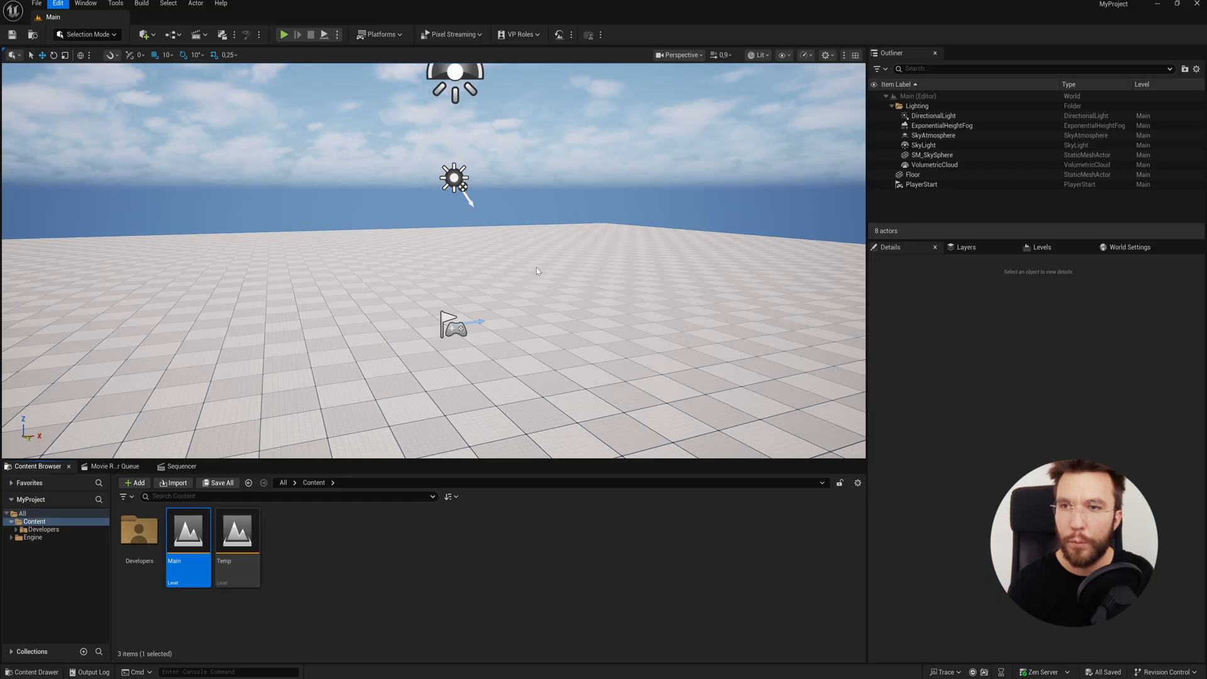
# Paste the ZibraVDB License Key under the 'zibr' search, verify it as Free, and close settings.
pyautogui.click(57, 4)
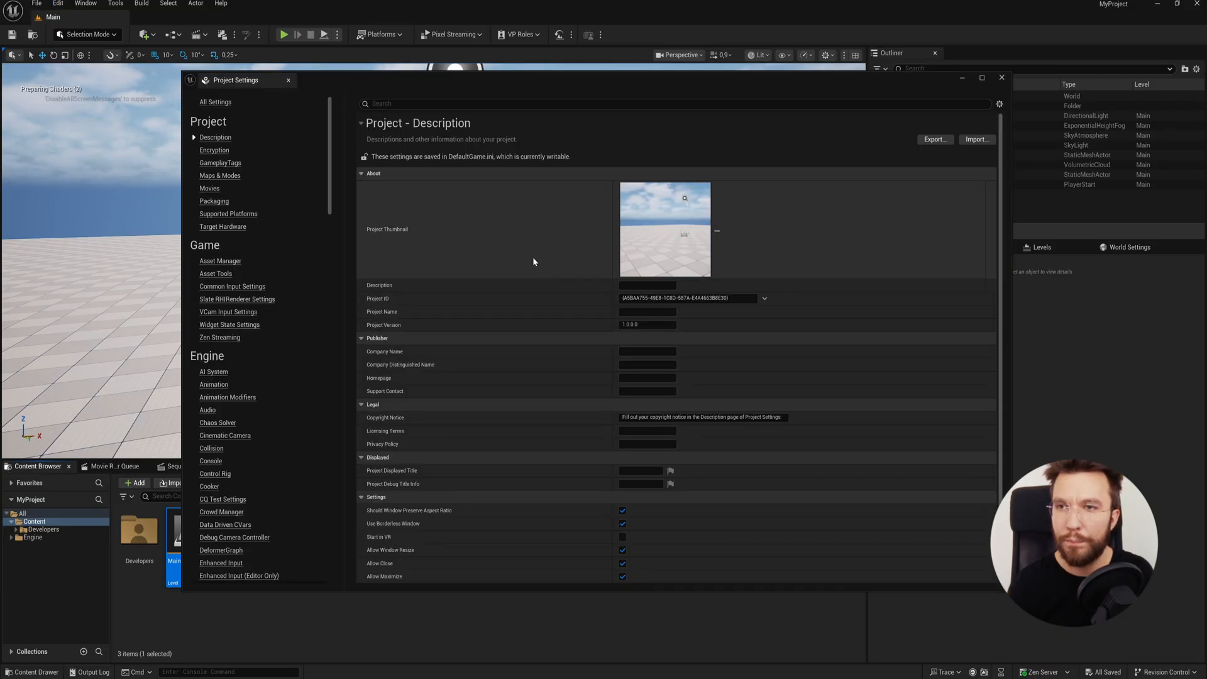
pyautogui.write('zibra')
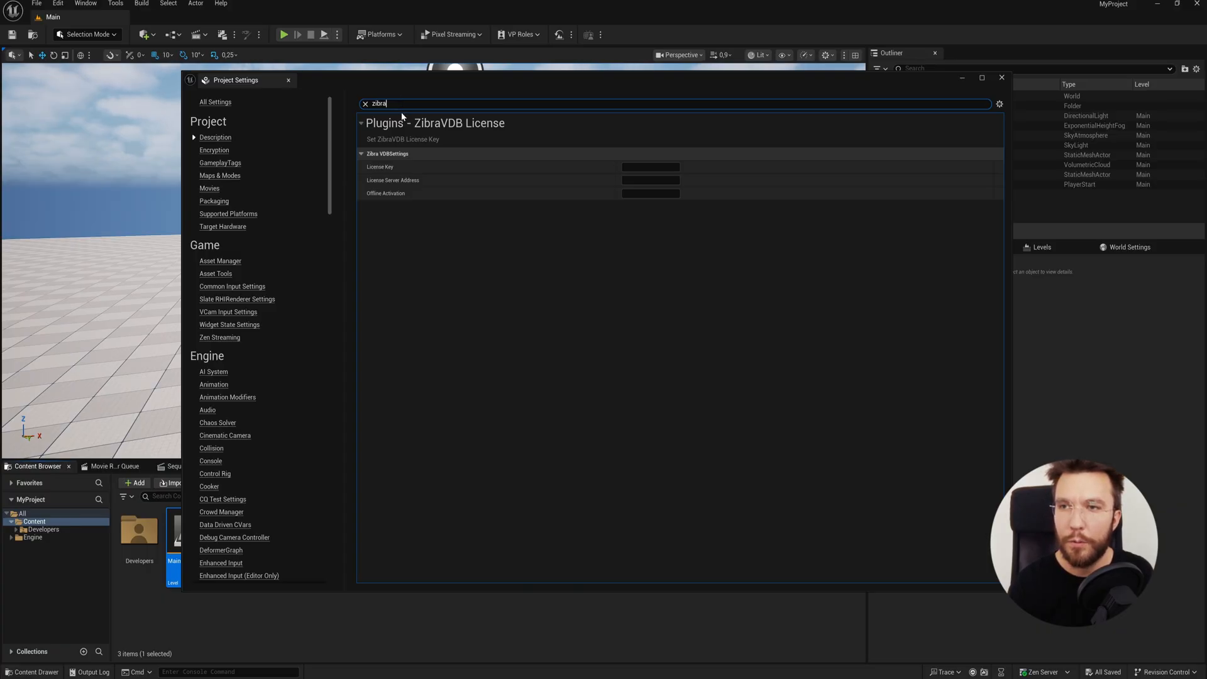
pyautogui.click(650, 167)
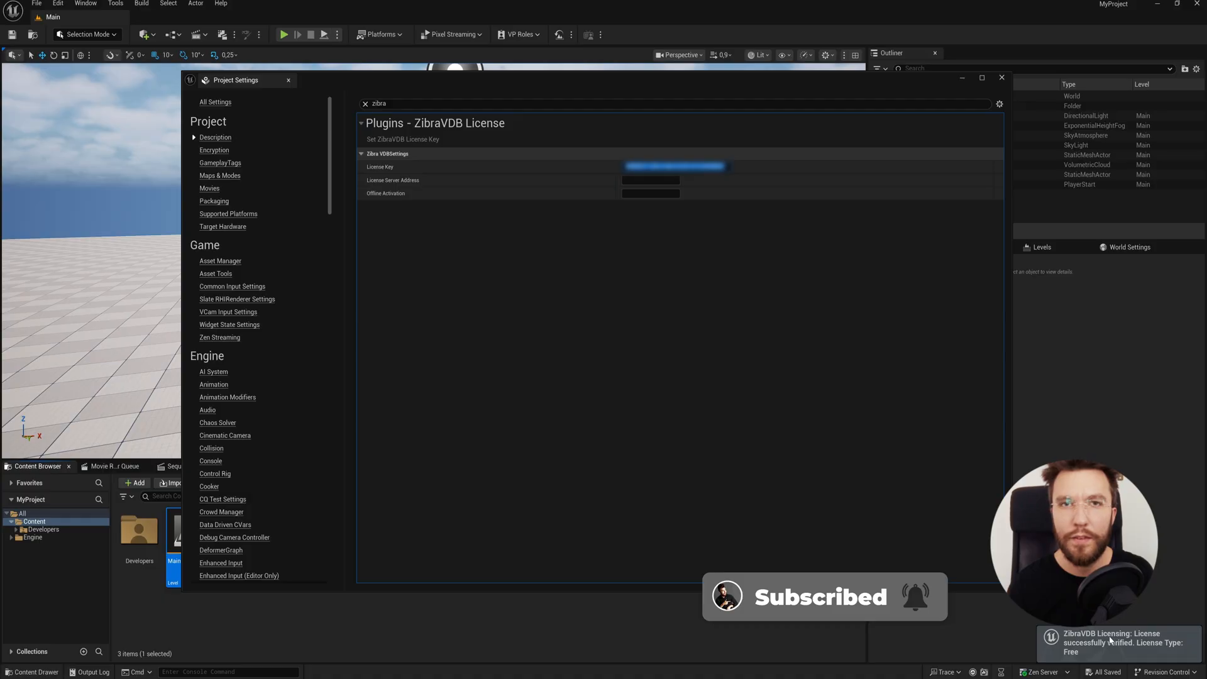
pyautogui.moveTo(781, 435)
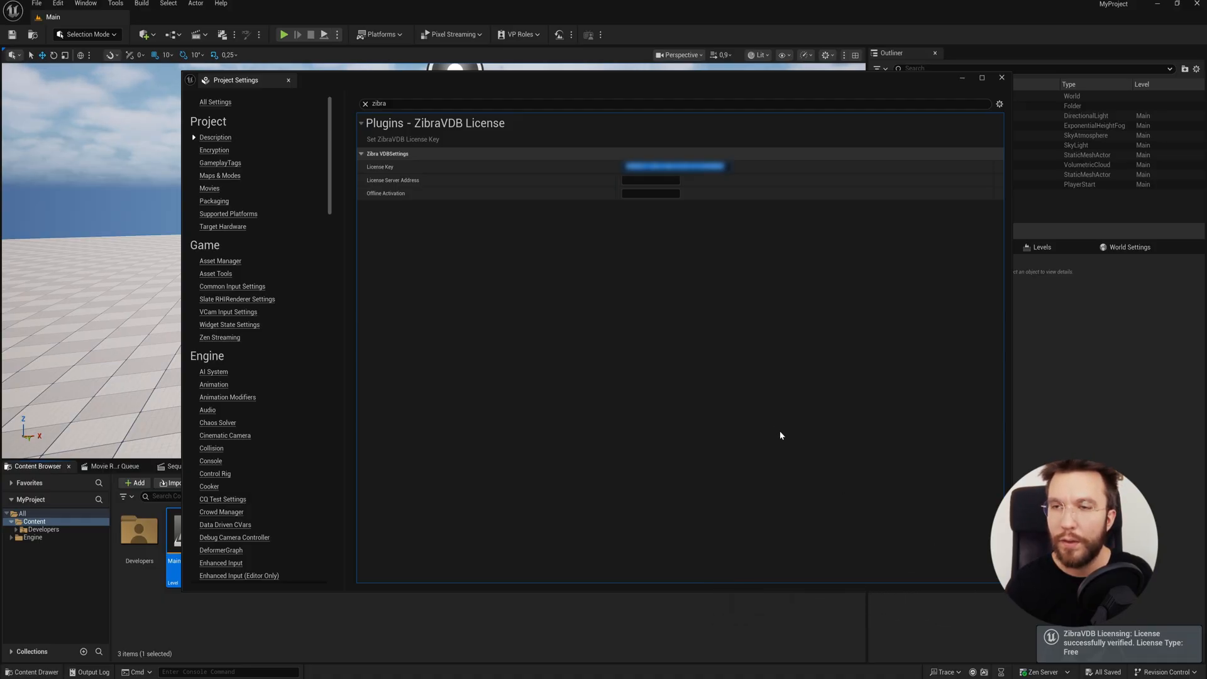
pyautogui.moveTo(658, 357)
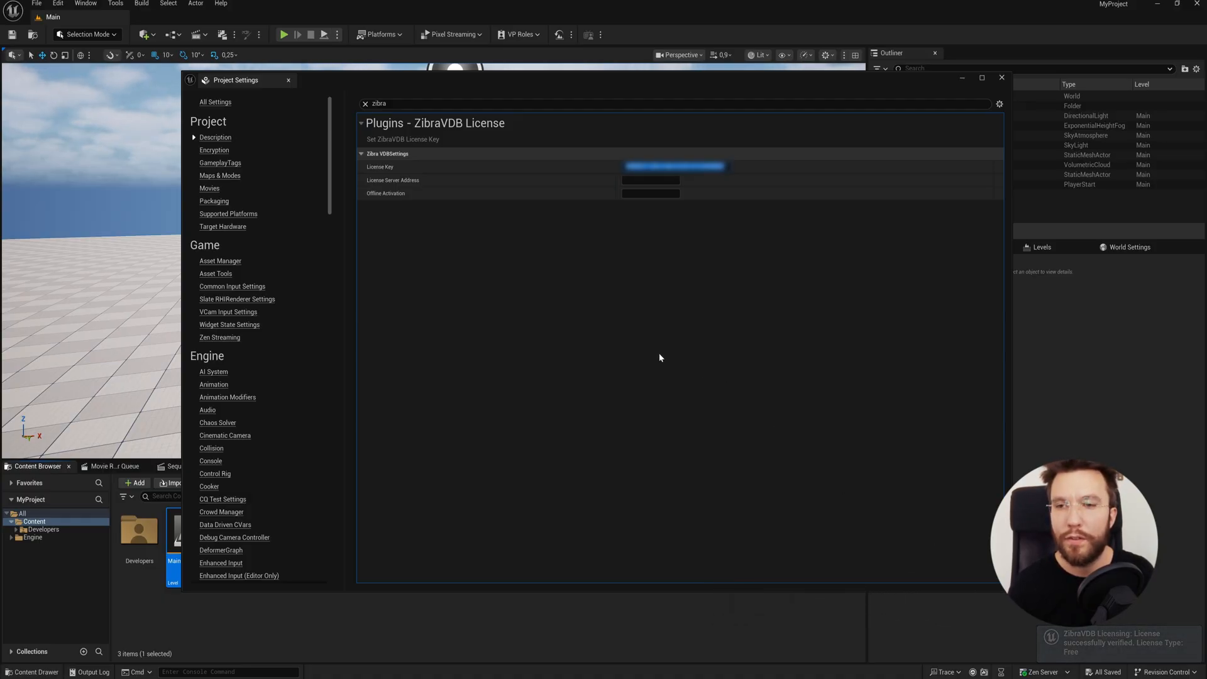
pyautogui.moveTo(1006, 79)
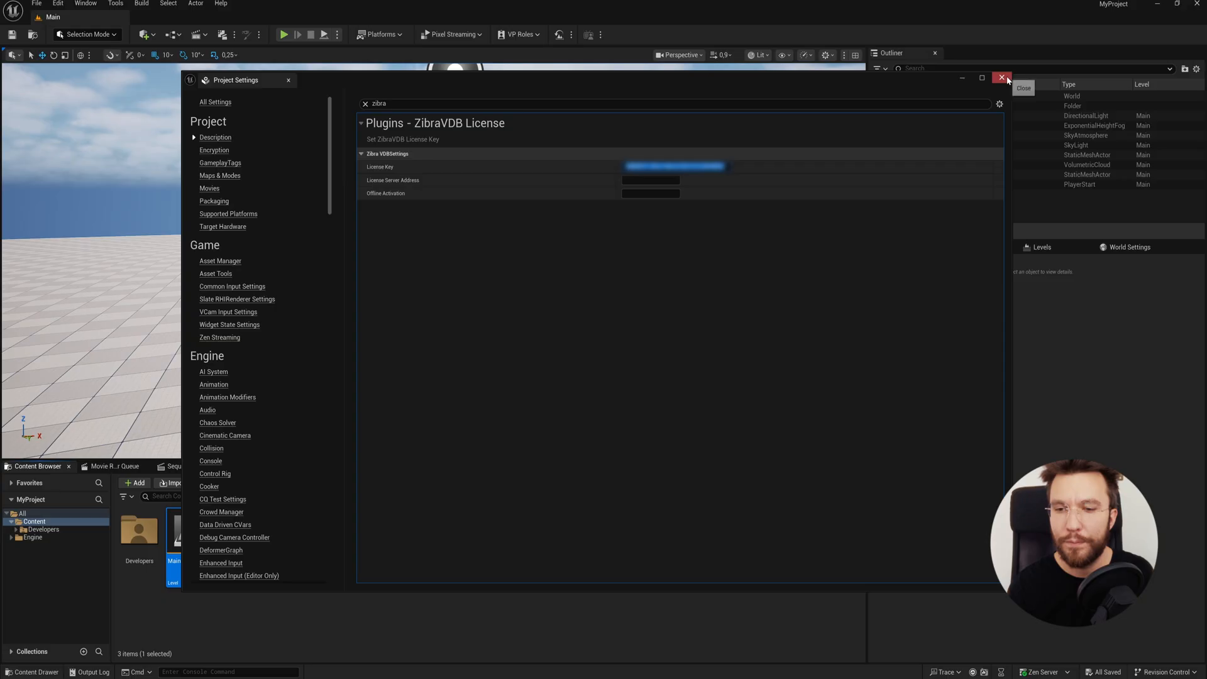
pyautogui.click(1006, 80)
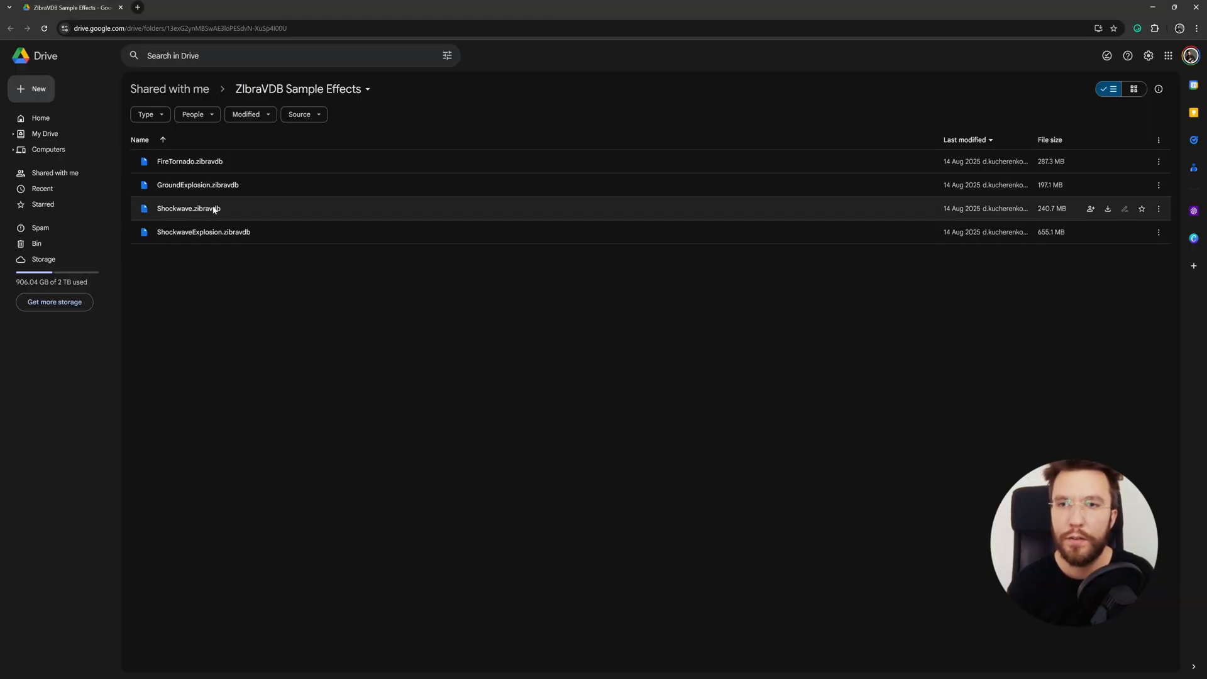
pyautogui.moveTo(224, 211)
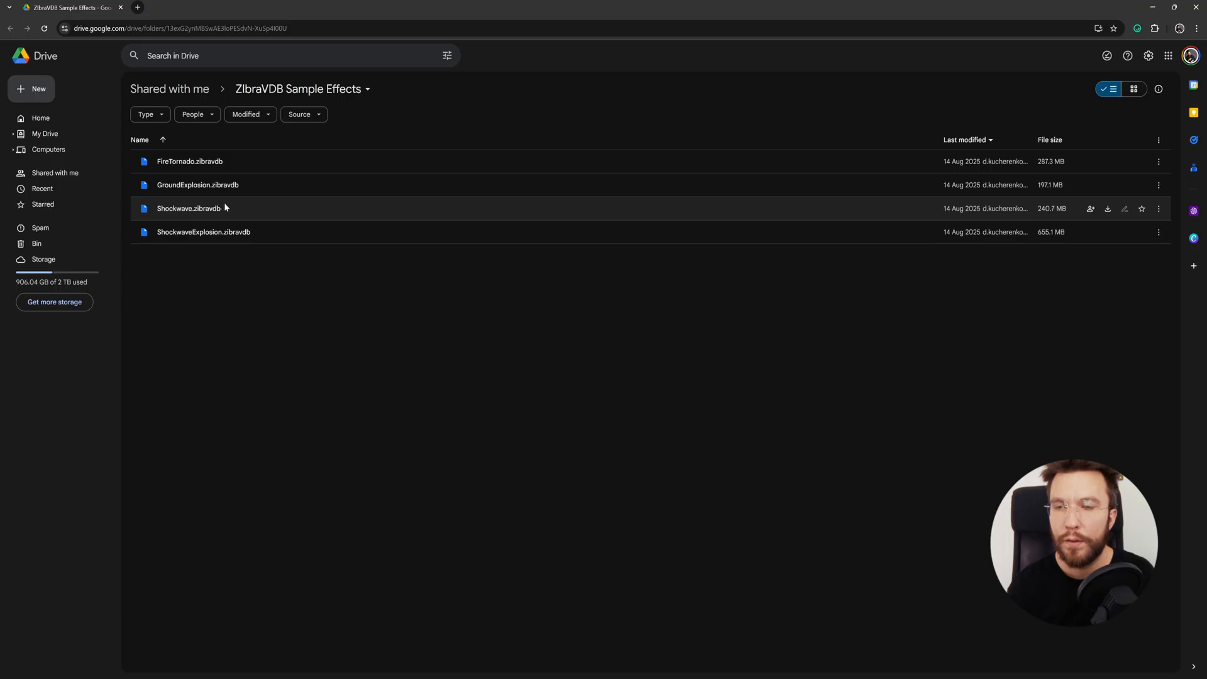
pyautogui.moveTo(179, 193)
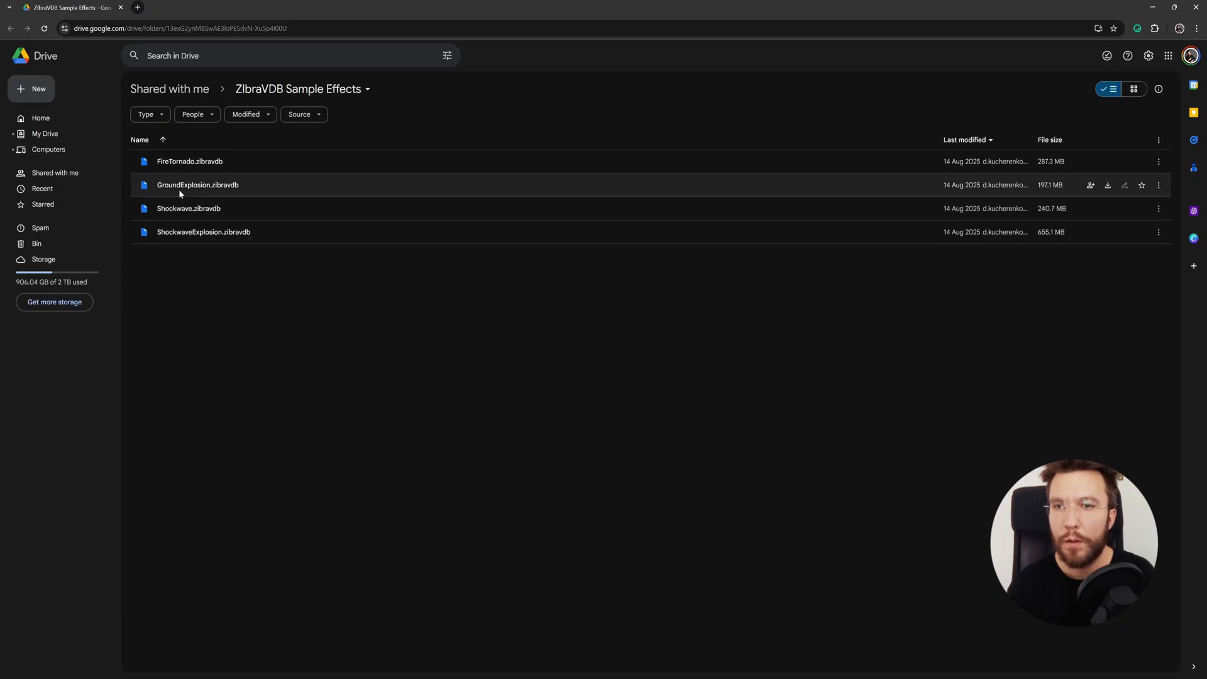
# Download GroundExplosion.zibravdb from its right-click menu in the Drive sample folder.
pyautogui.rightClick(197, 184)
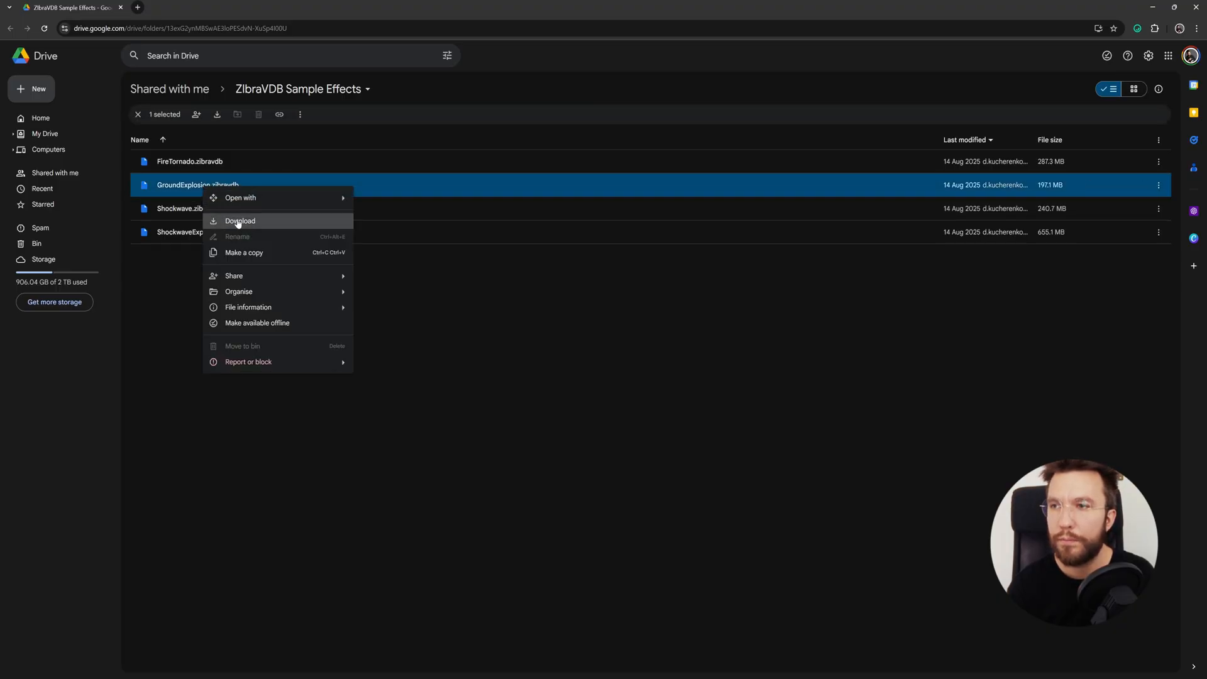
pyautogui.click(240, 220)
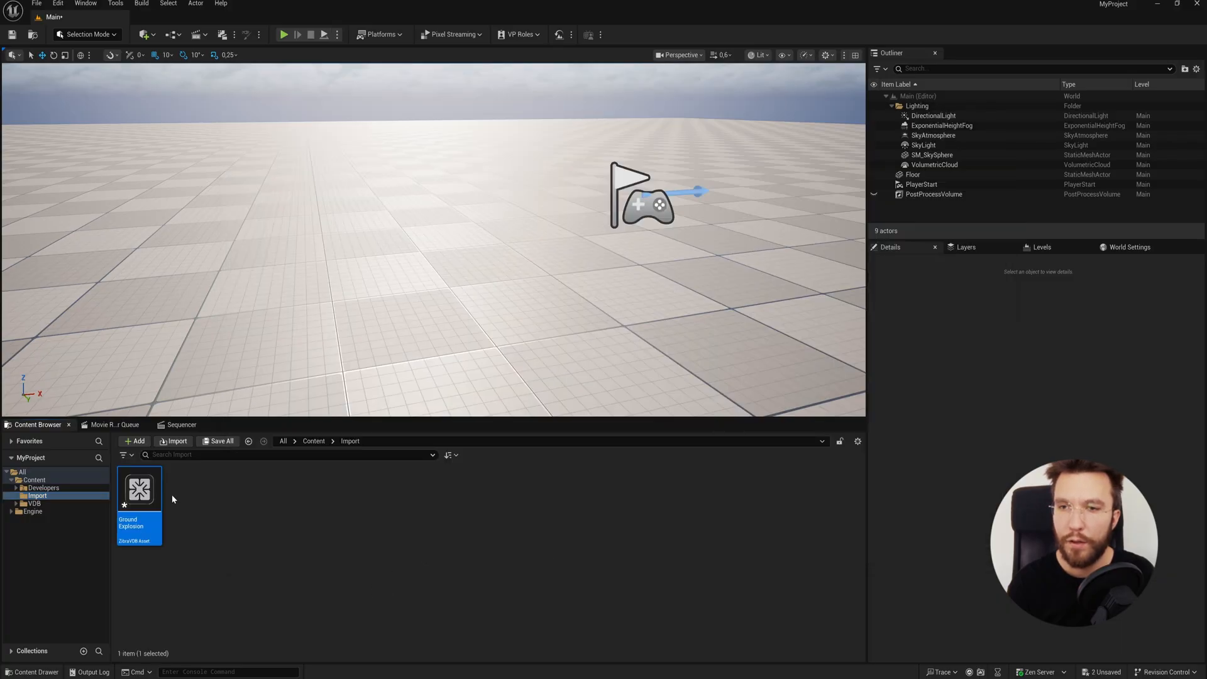
pyautogui.moveTo(139, 490)
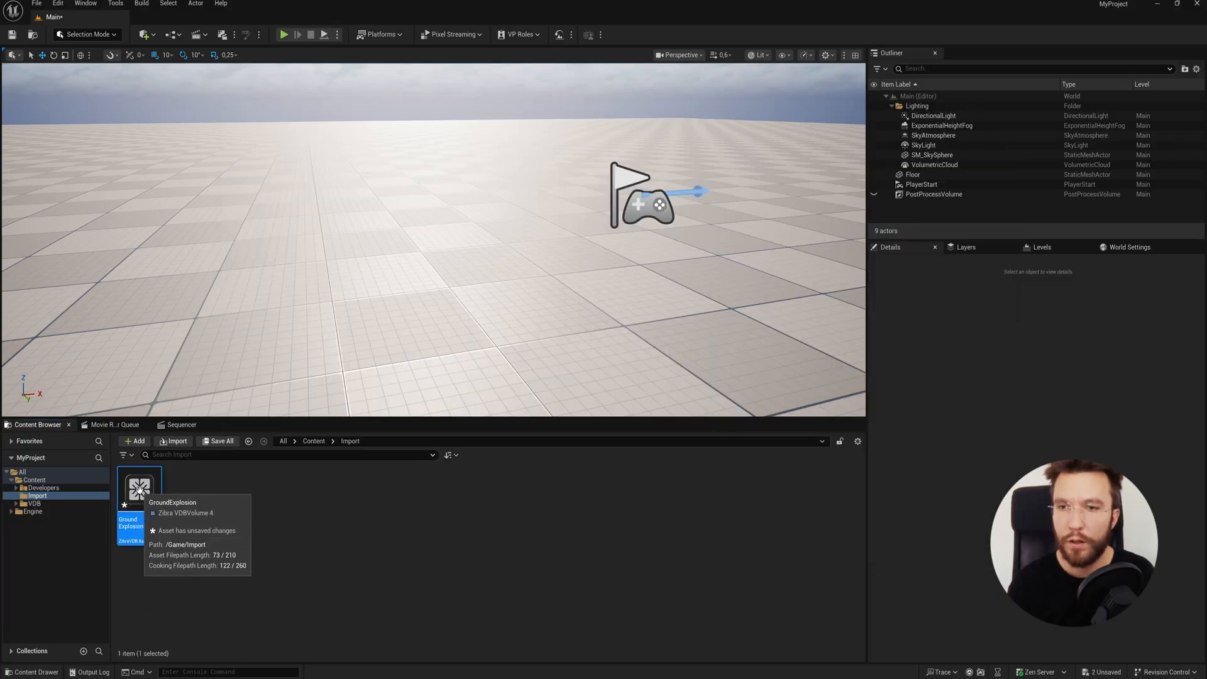
# Drag the GroundExplosion asset into the viewport and set its Scale to 0.1.
pyautogui.moveTo(139, 489); pyautogui.dragTo(490, 289)
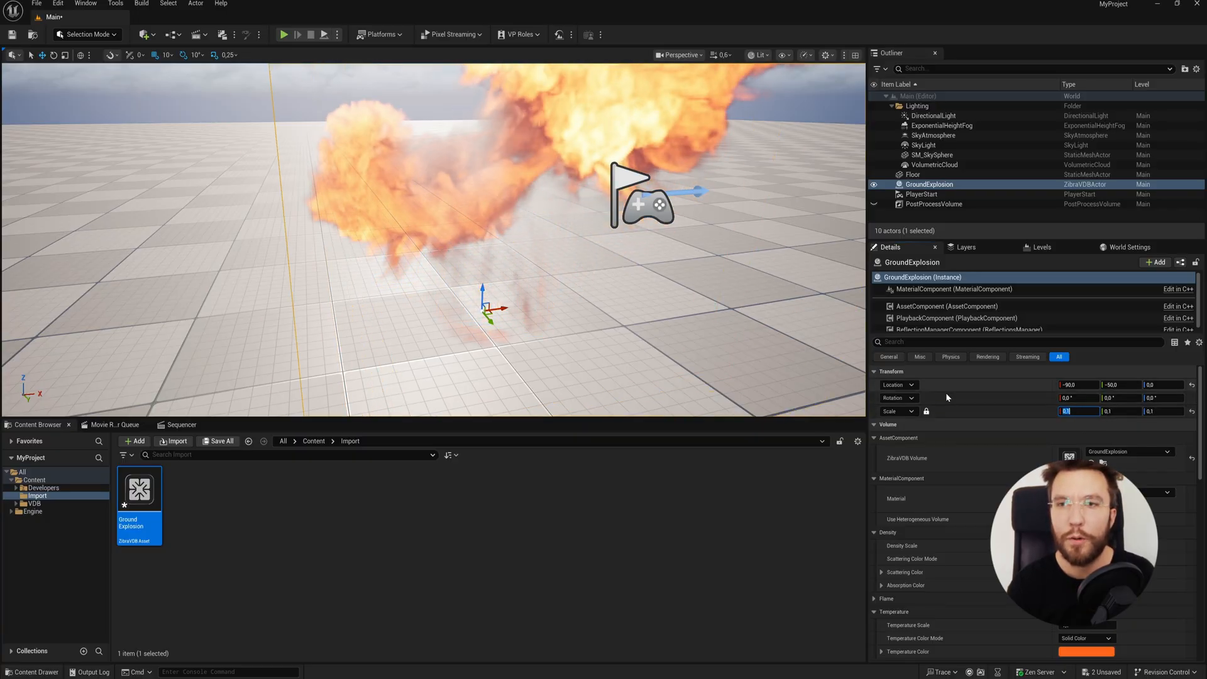
pyautogui.click(933, 155)
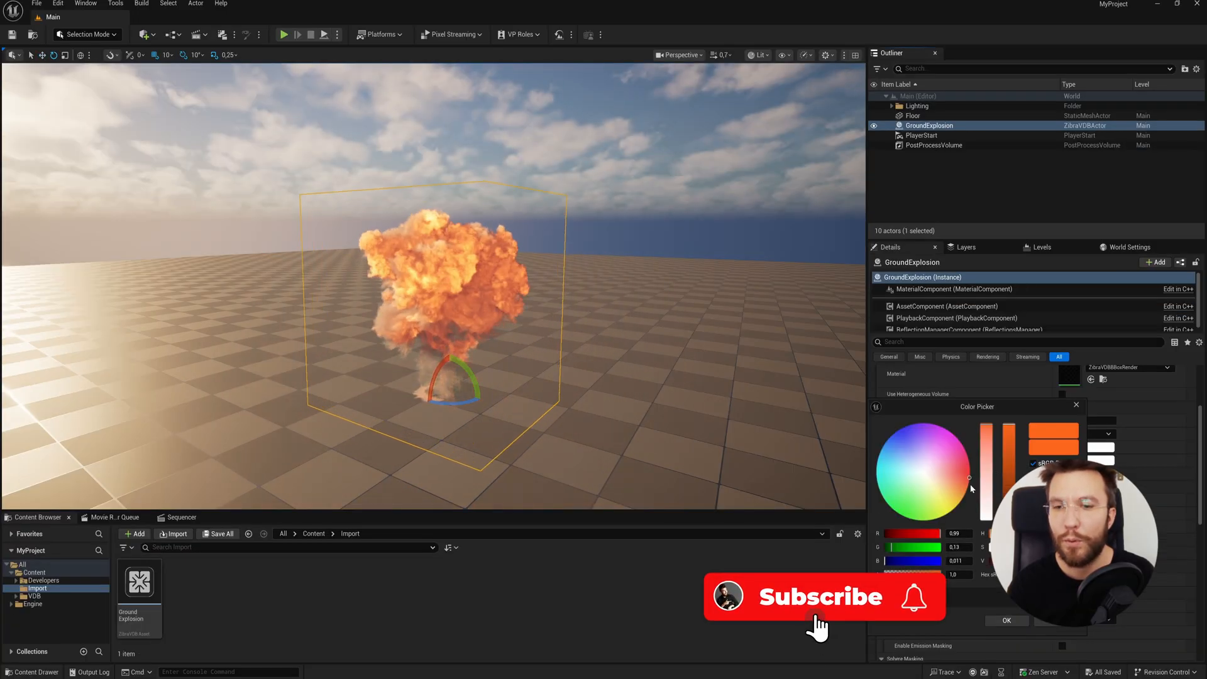
# Shift the Temperature Color from cyan through green to a pale mint.
pyautogui.click(891, 489)
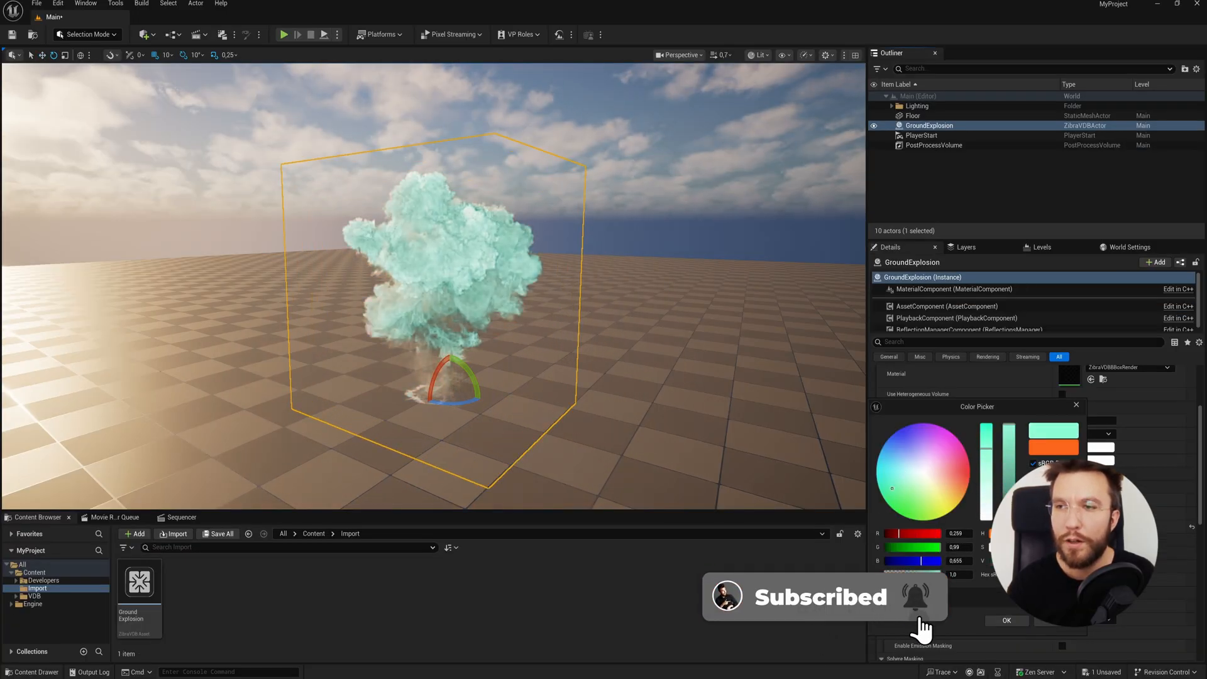
pyautogui.click(891, 500)
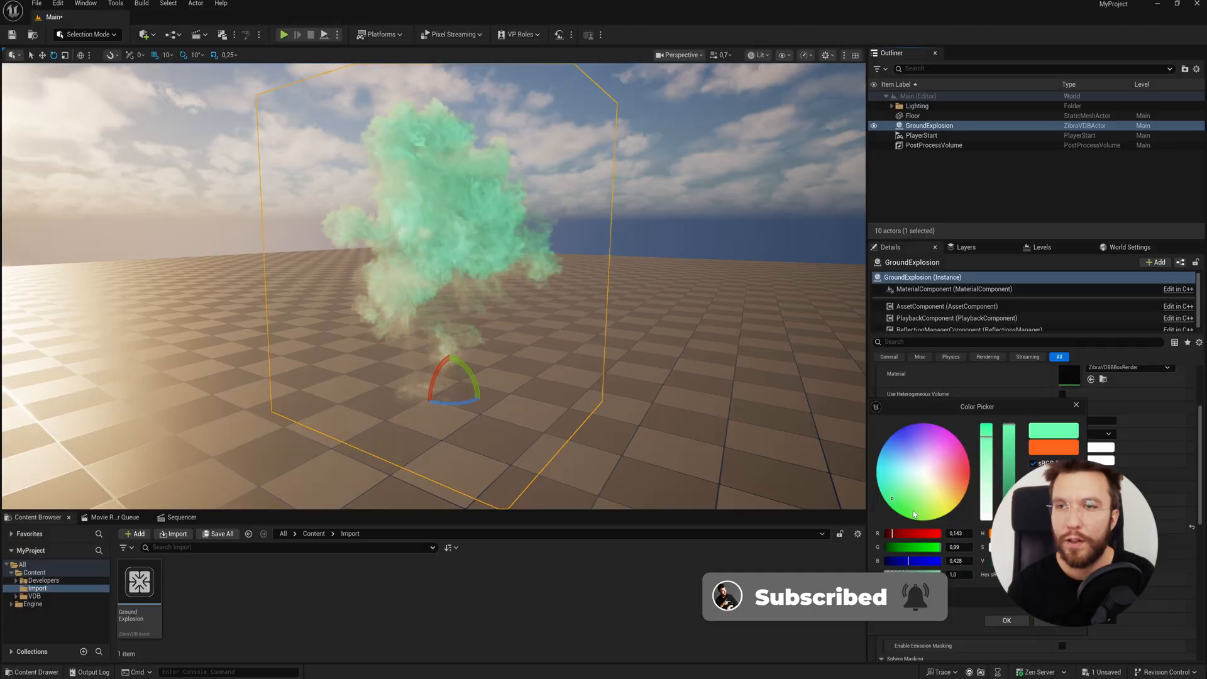
pyautogui.click(906, 512)
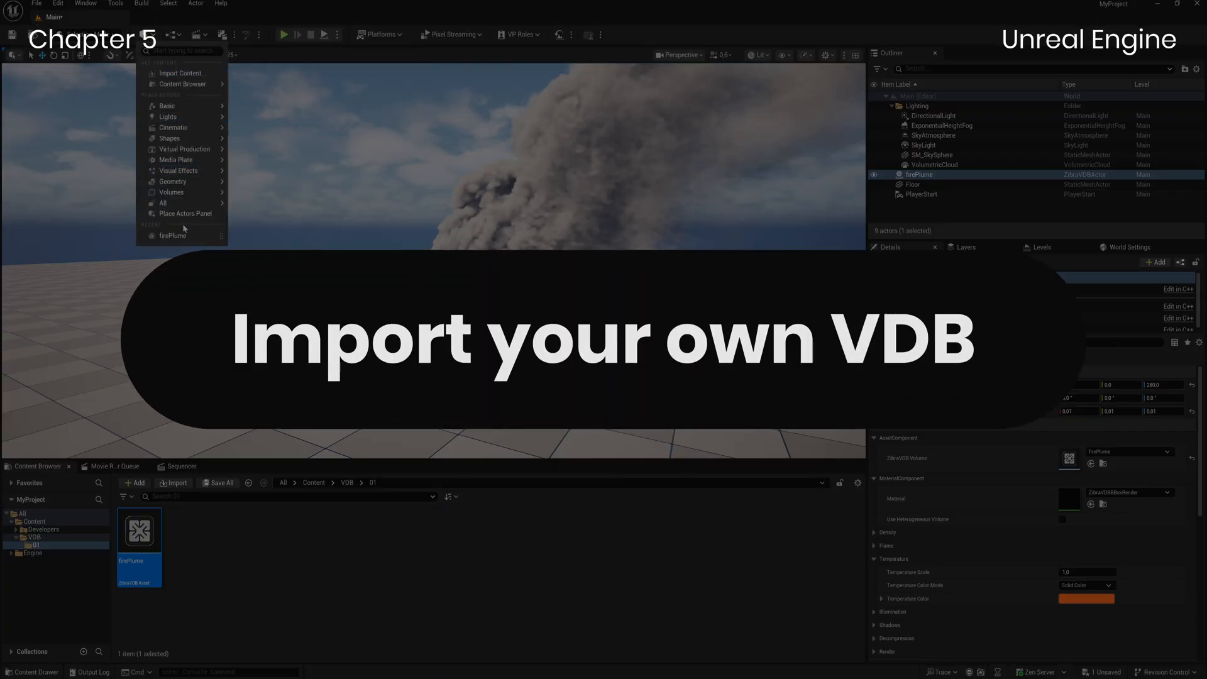
# From the empty level, open the Tools menu toward ZibraVDB's Import VDB Sequence.
pyautogui.click(186, 213)
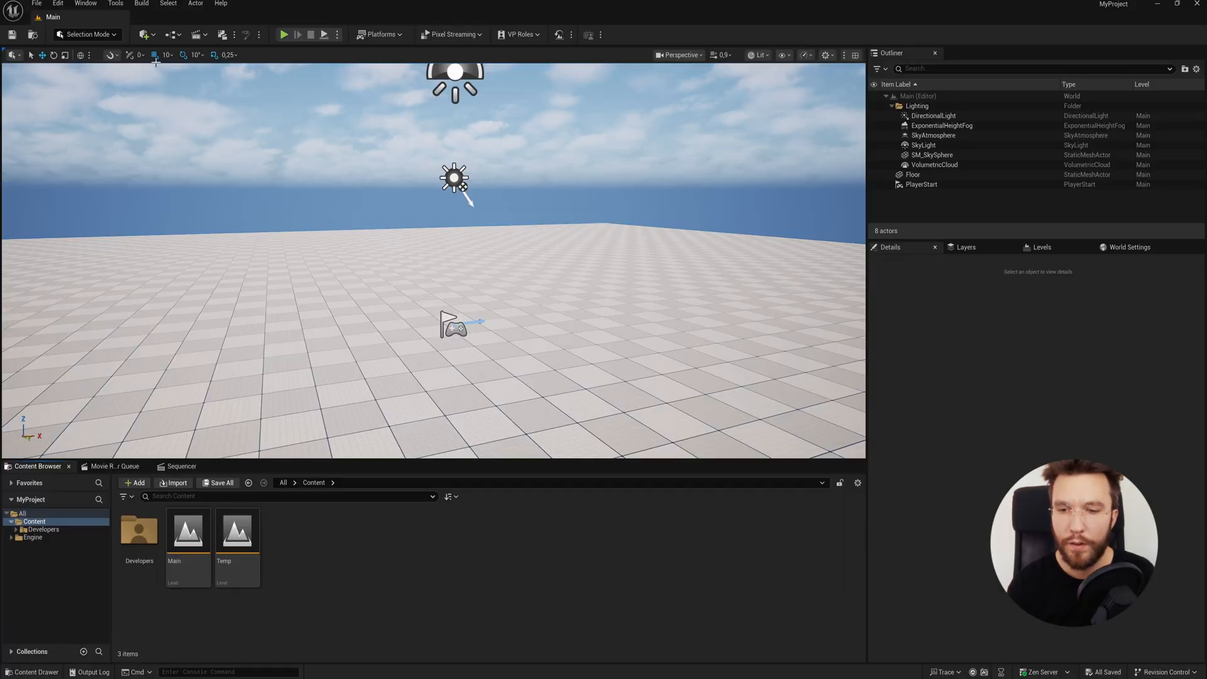
pyautogui.click(114, 4)
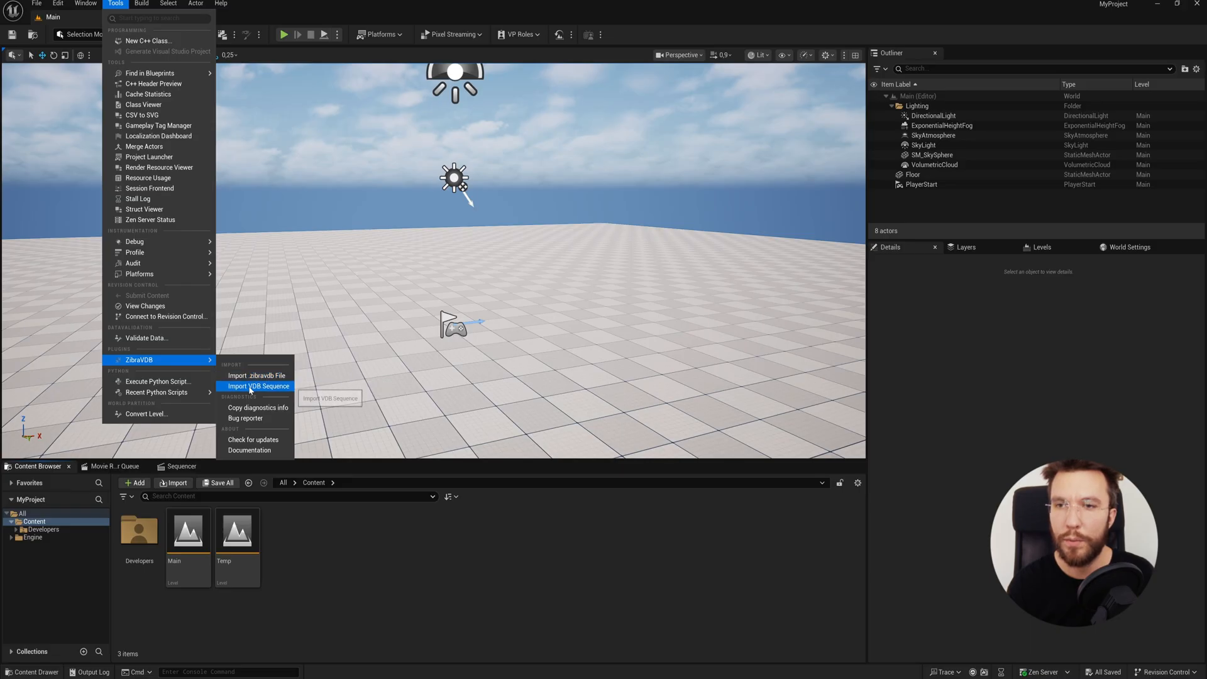
# Import firePlume_0000.vdb with asset path /Game/VDB/01 and compress it into a ZibraVDB asset.
pyautogui.click(258, 385)
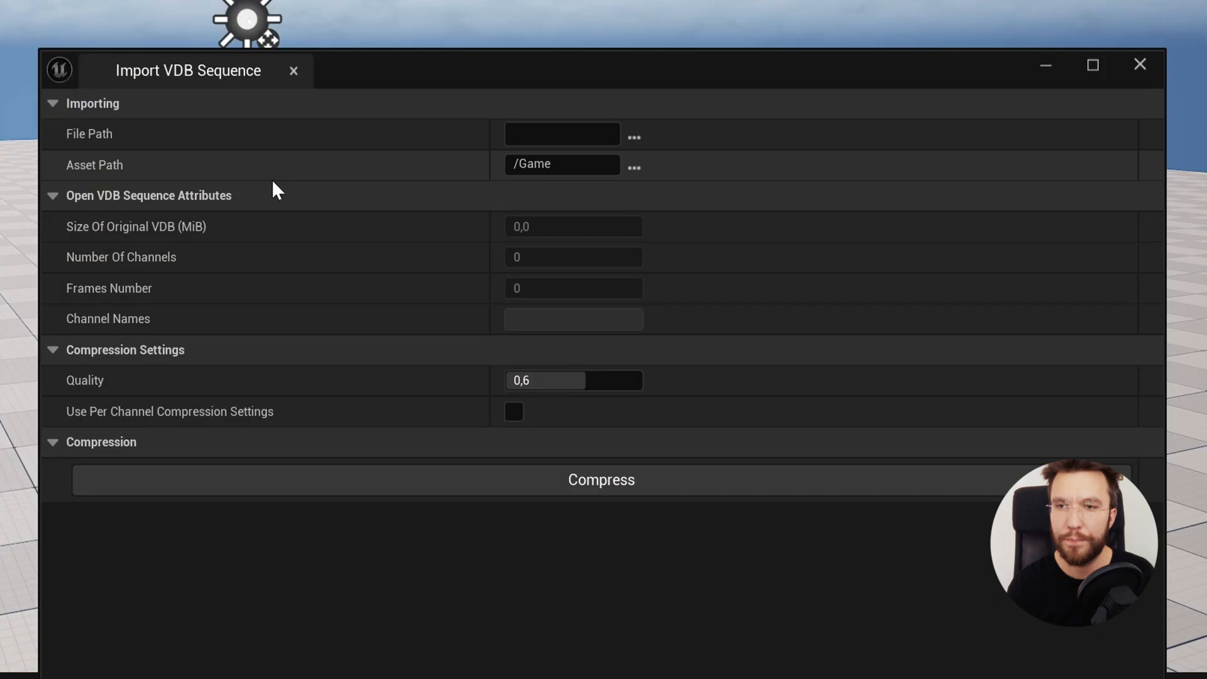
pyautogui.moveTo(145, 137)
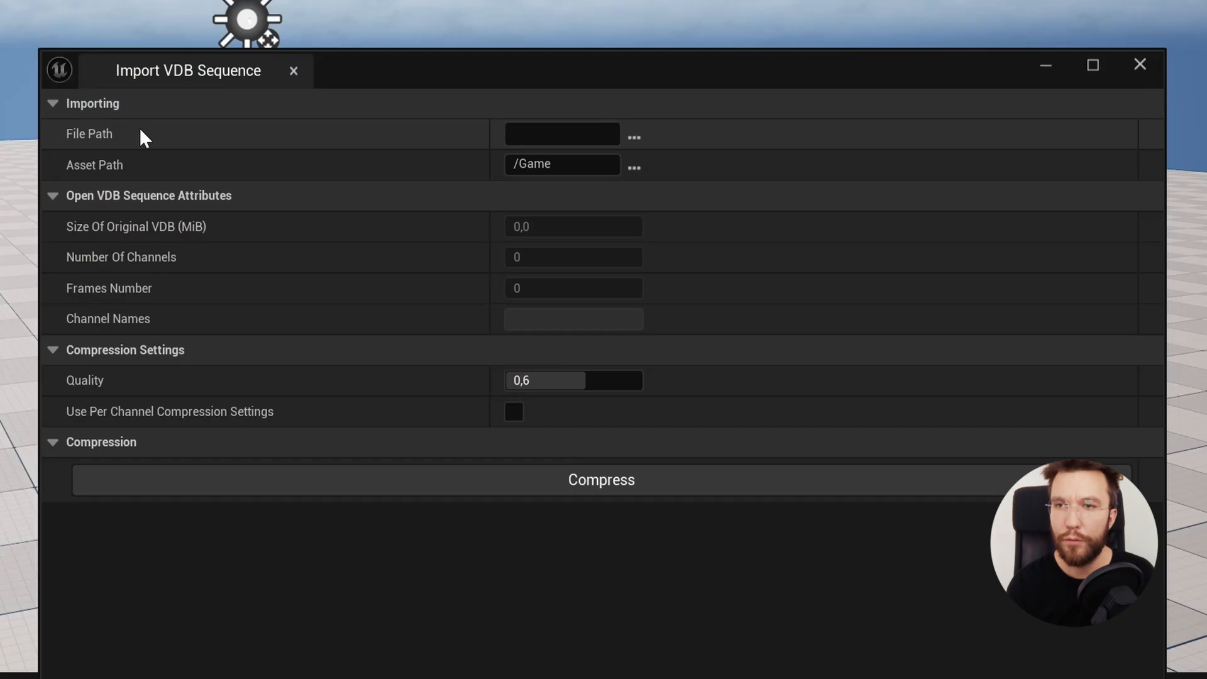
pyautogui.click(633, 136)
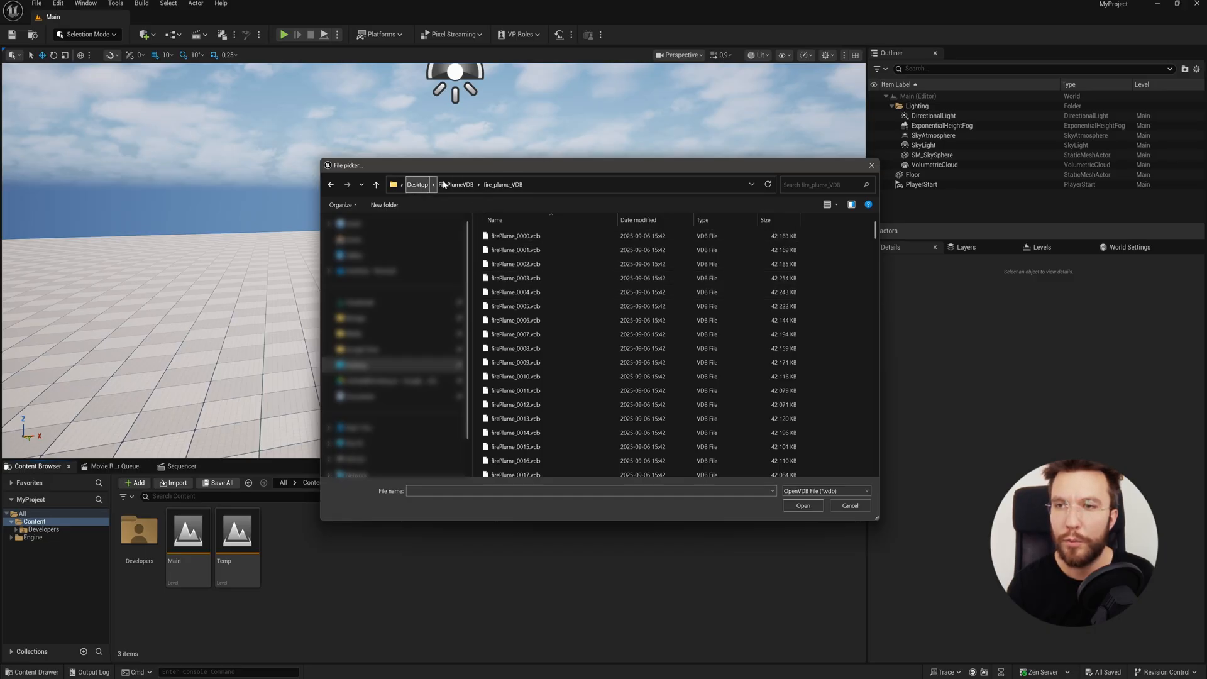
pyautogui.click(514, 236)
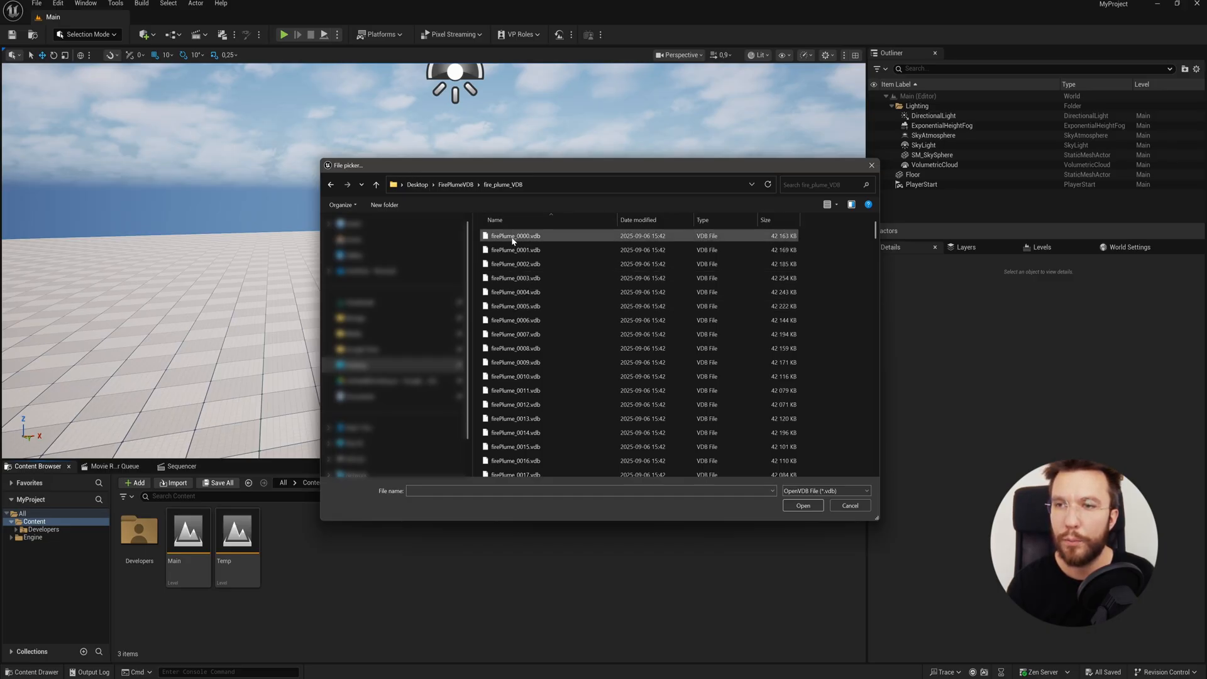
pyautogui.click(801, 505)
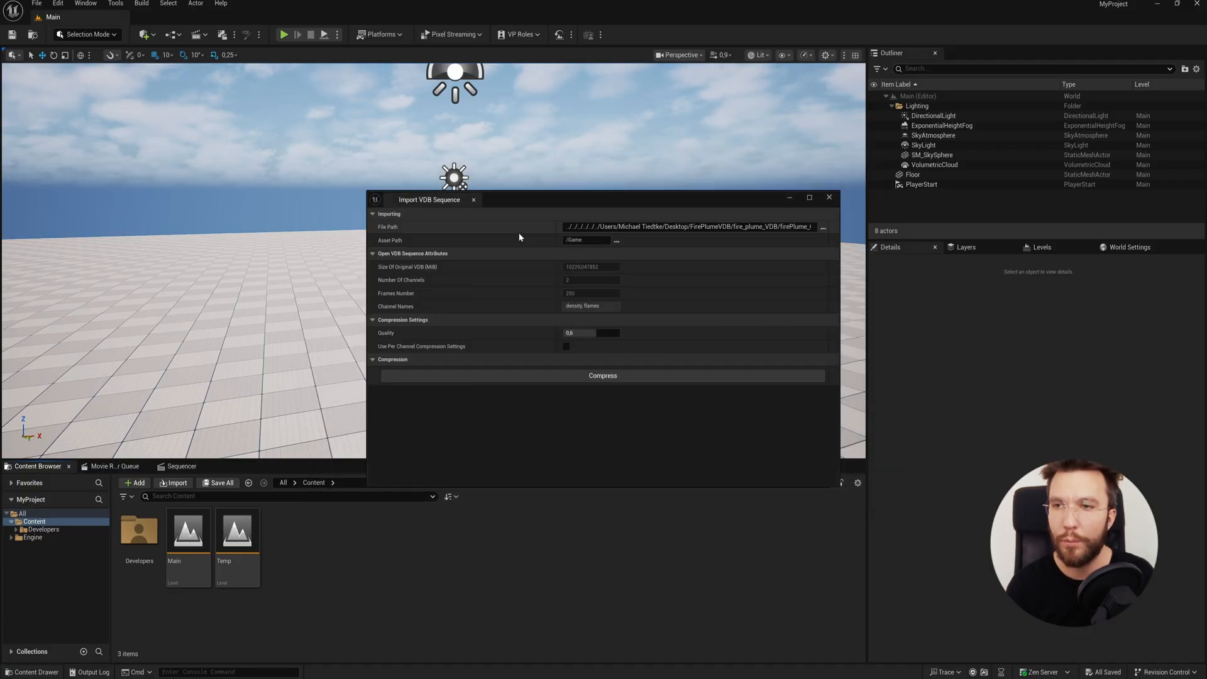
pyautogui.click(589, 241)
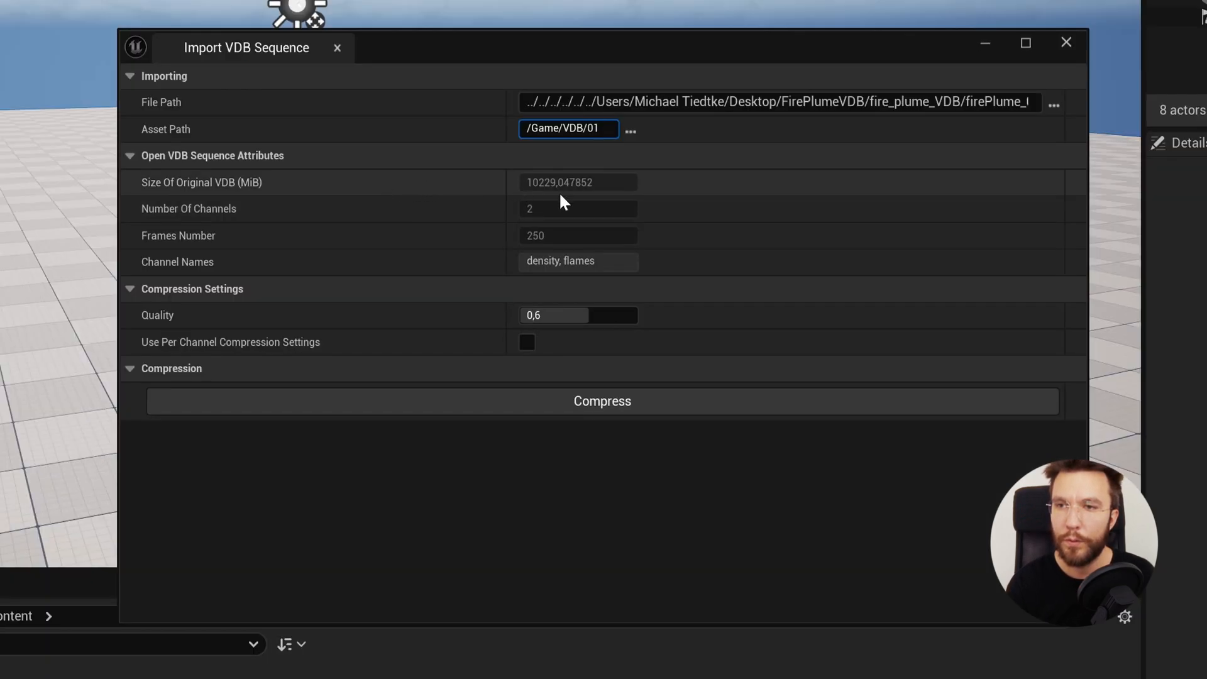
pyautogui.moveTo(654, 279)
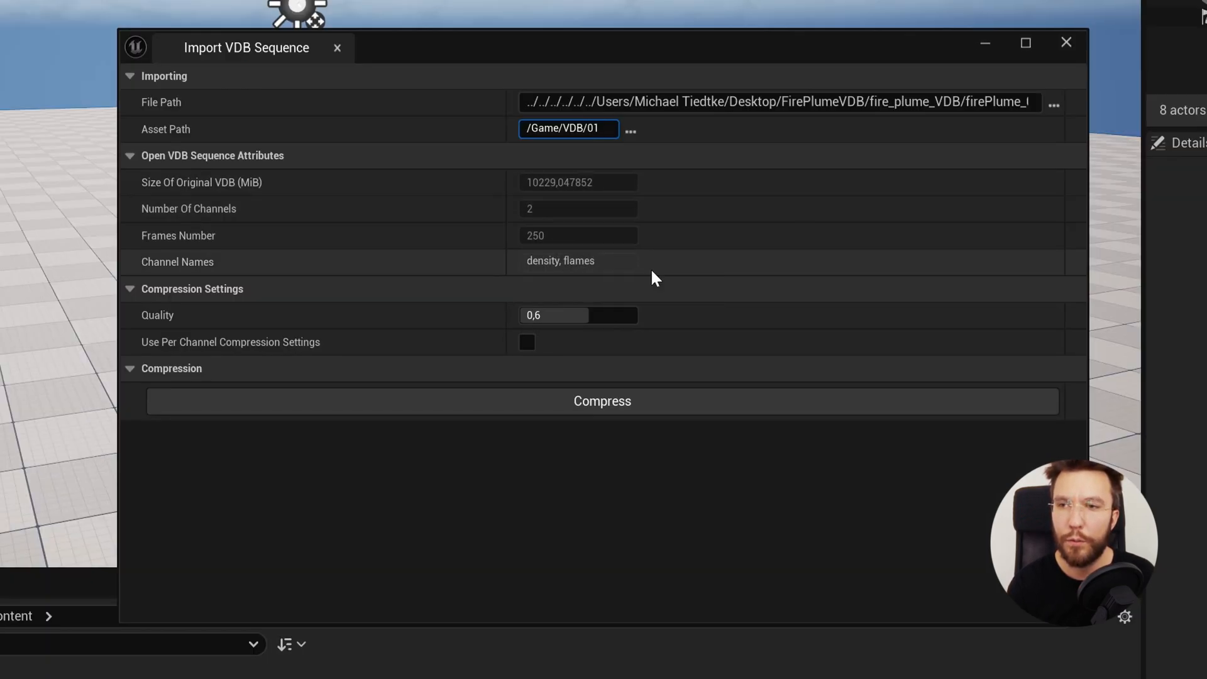
pyautogui.moveTo(560, 240)
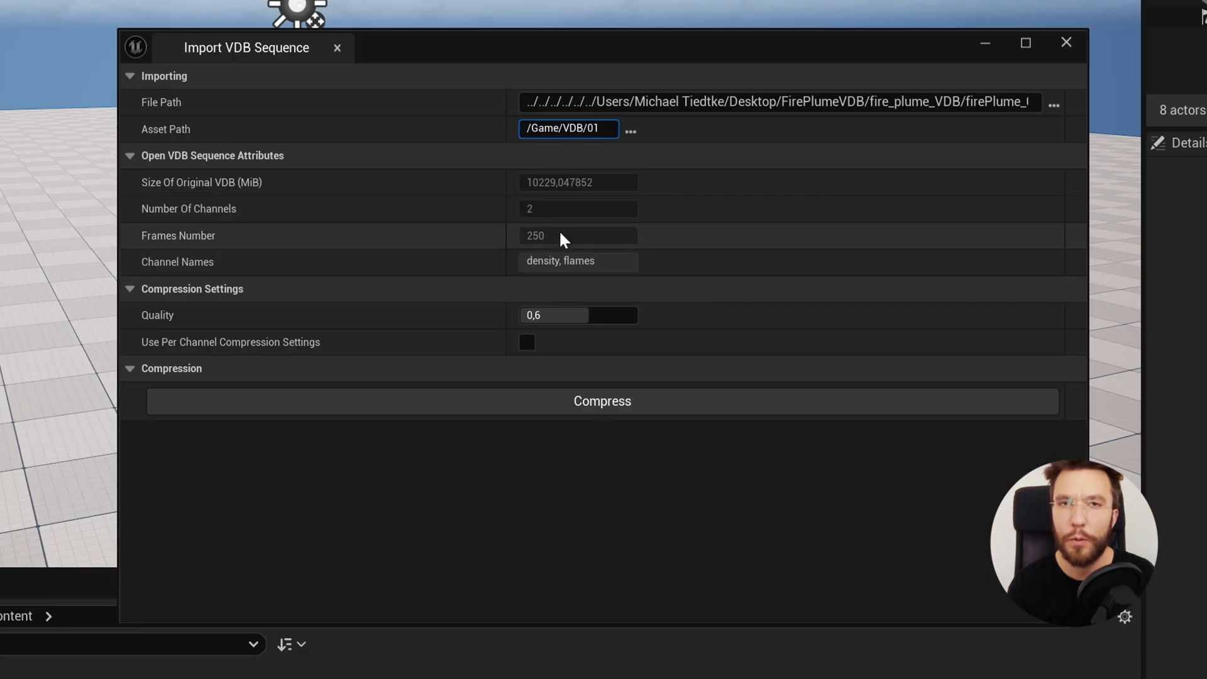
pyautogui.moveTo(435, 319)
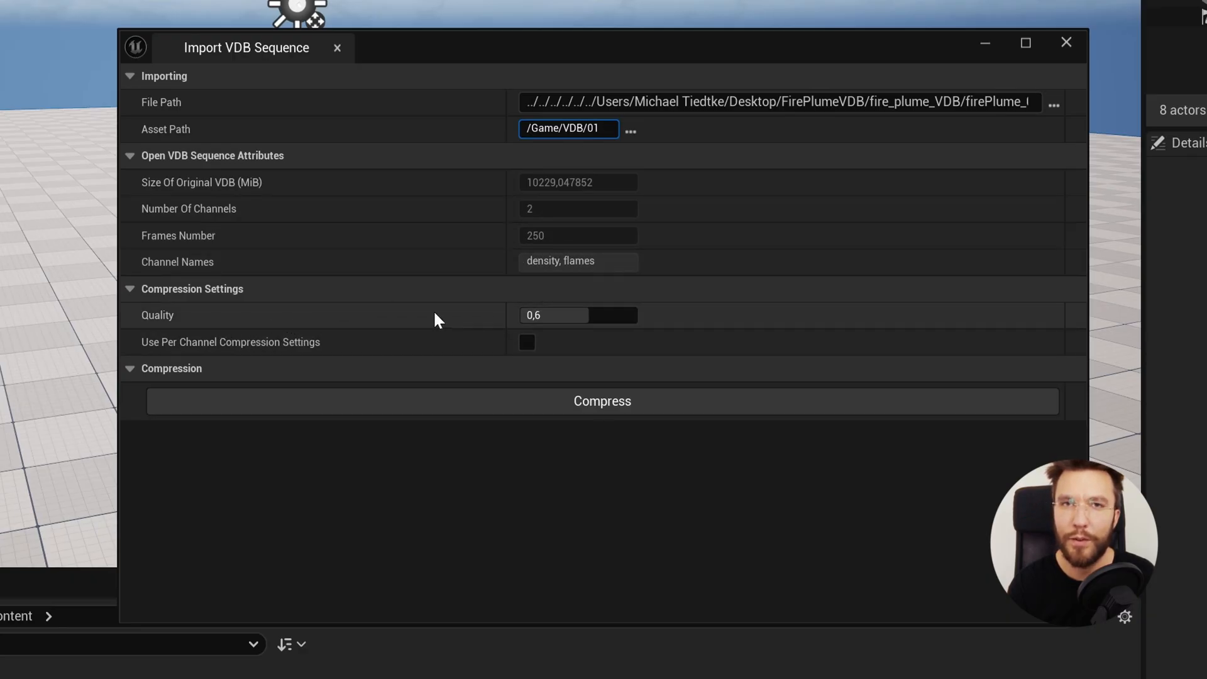
pyautogui.moveTo(428, 346)
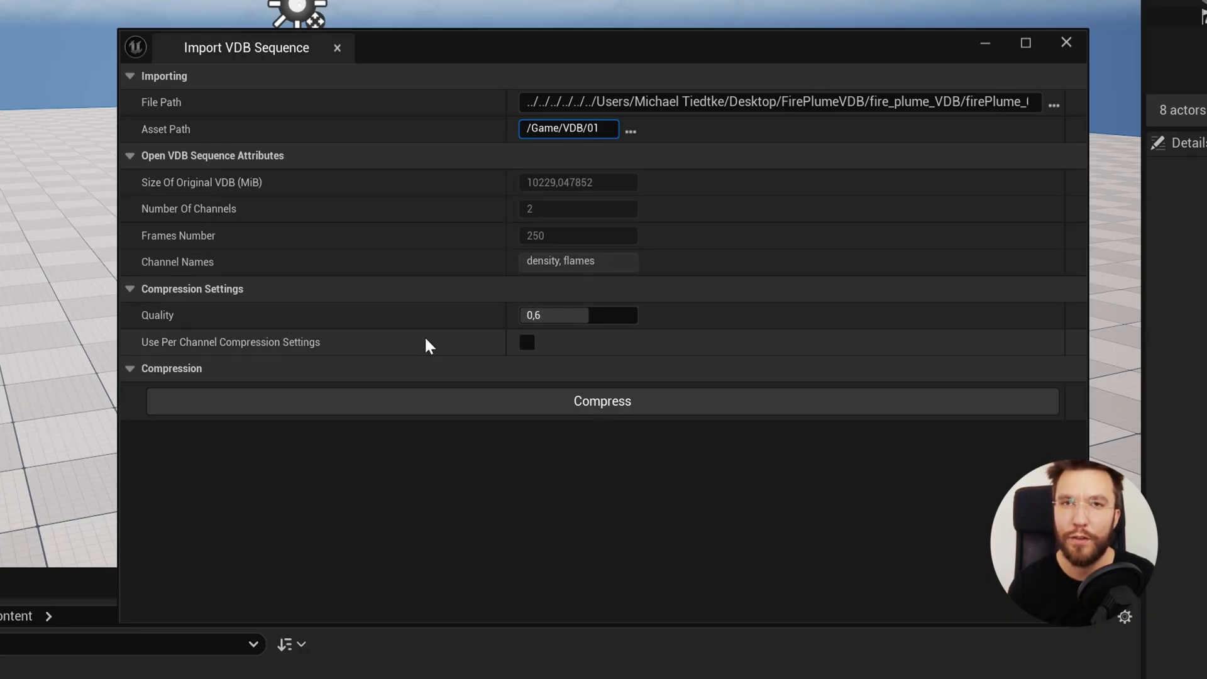
pyautogui.click(602, 401)
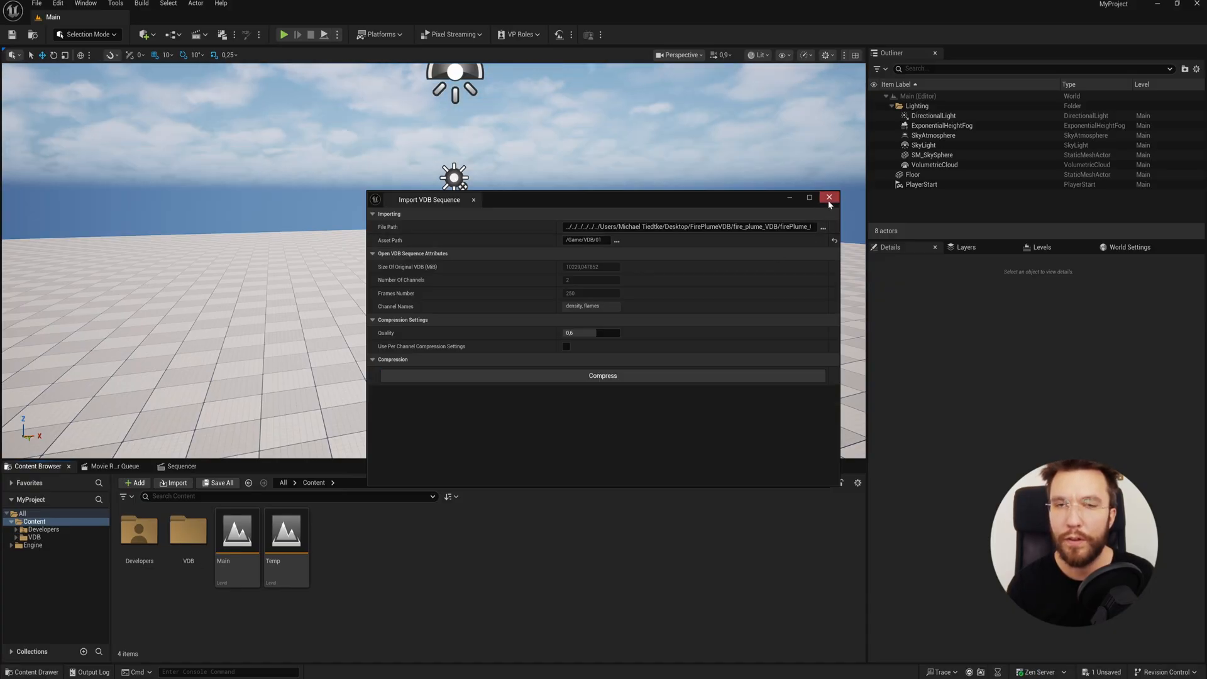
# Close the importer, open the VDB folder, and inspect the firePlume asset's details.
pyautogui.click(829, 199)
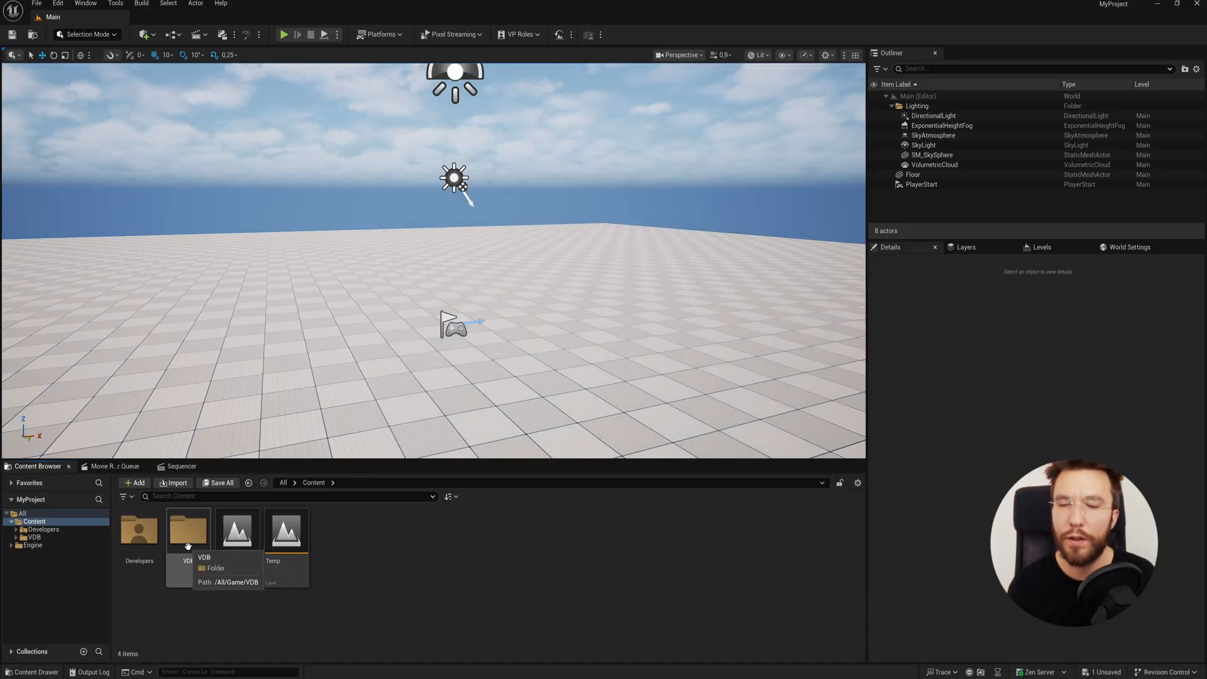
pyautogui.doubleClick(188, 530)
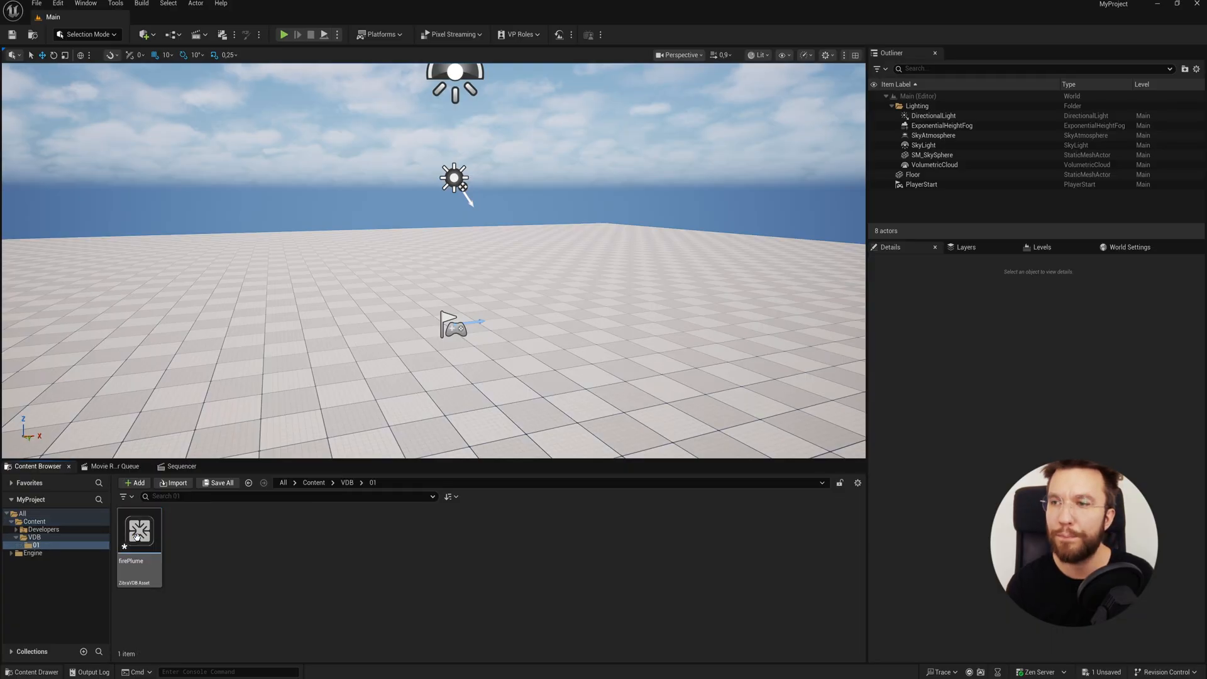
pyautogui.moveTo(139, 531)
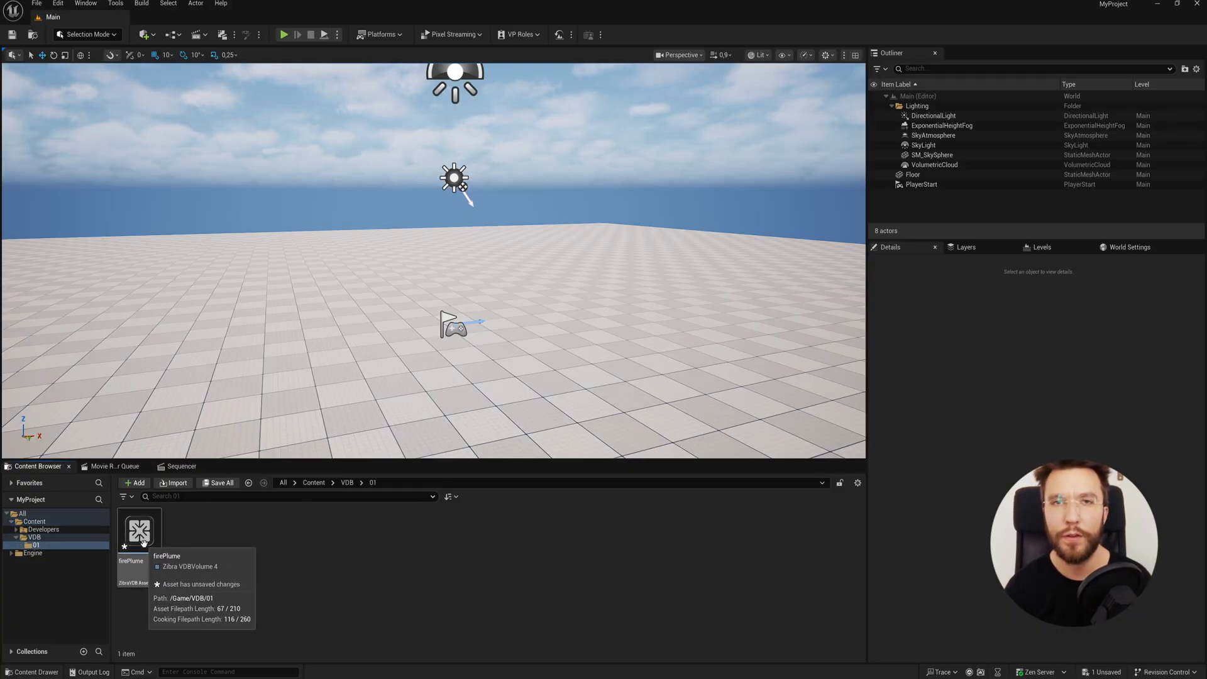
pyautogui.click(912, 174)
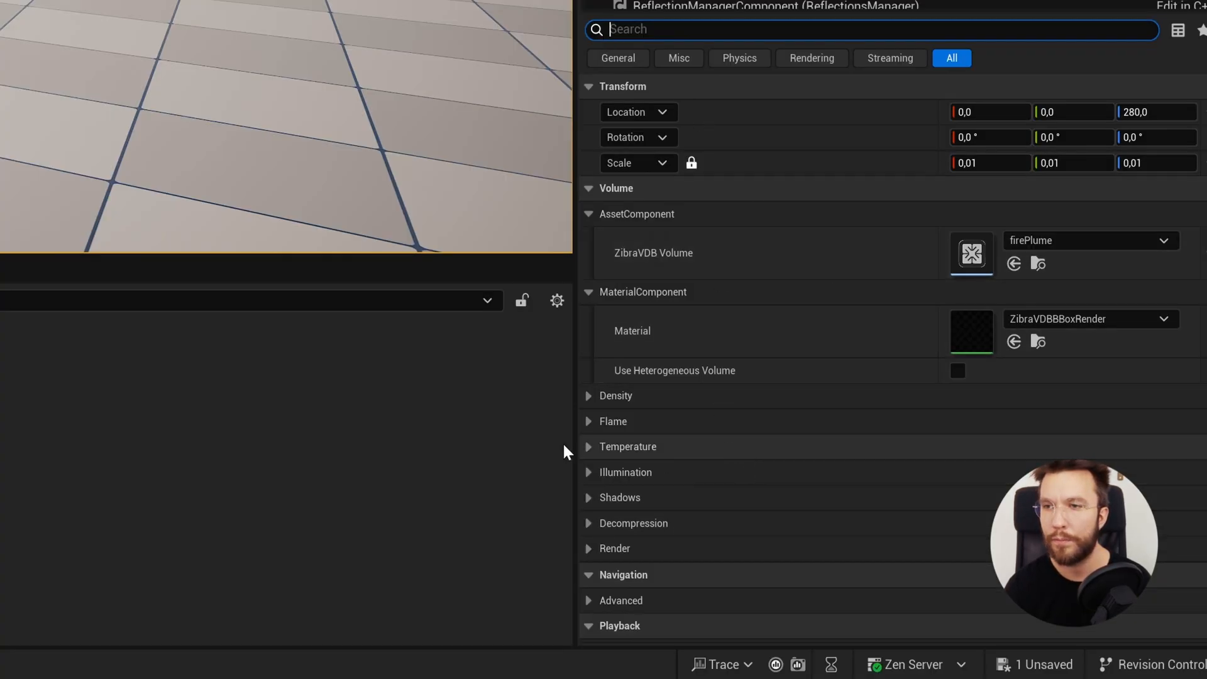
# Expand the firePlume actor's Render category and its Sphere Masking section.
pyautogui.click(589, 548)
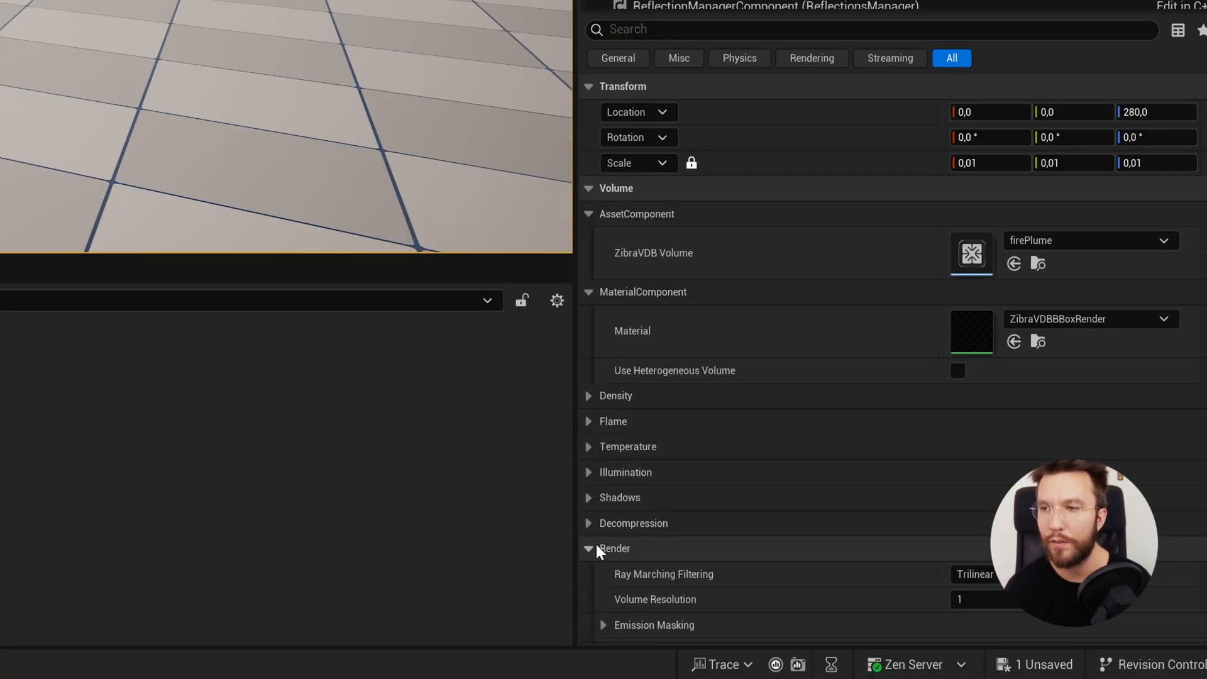
pyautogui.scroll(-3)
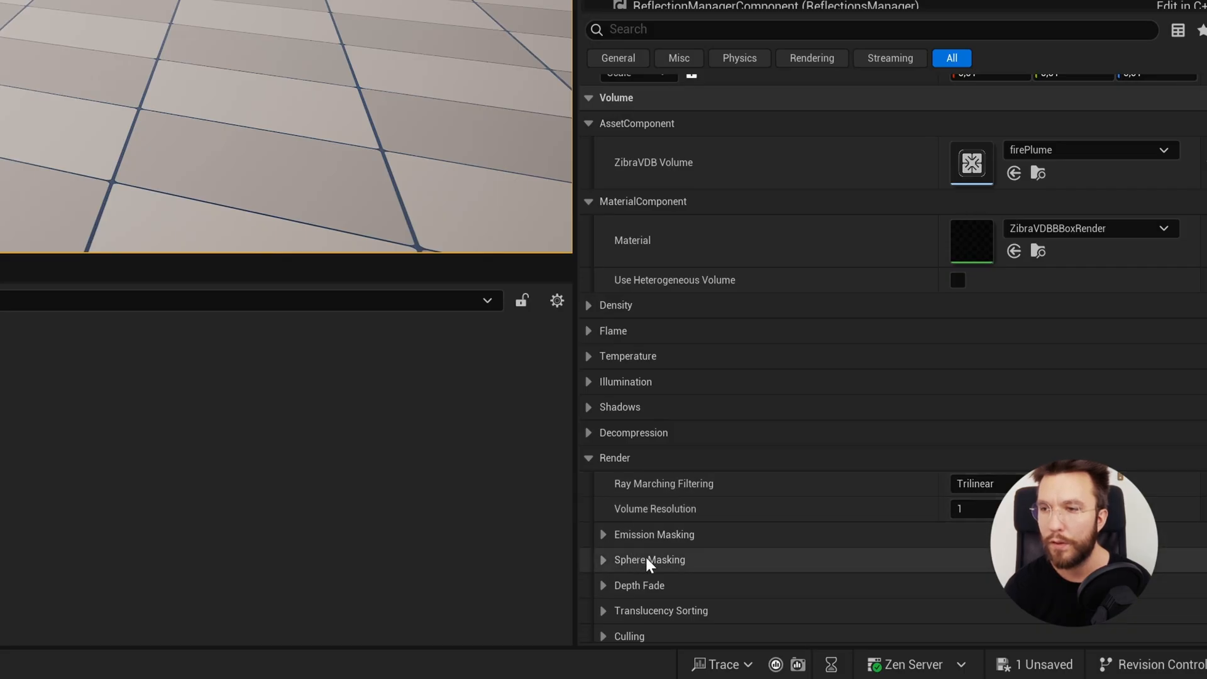
pyautogui.click(604, 559)
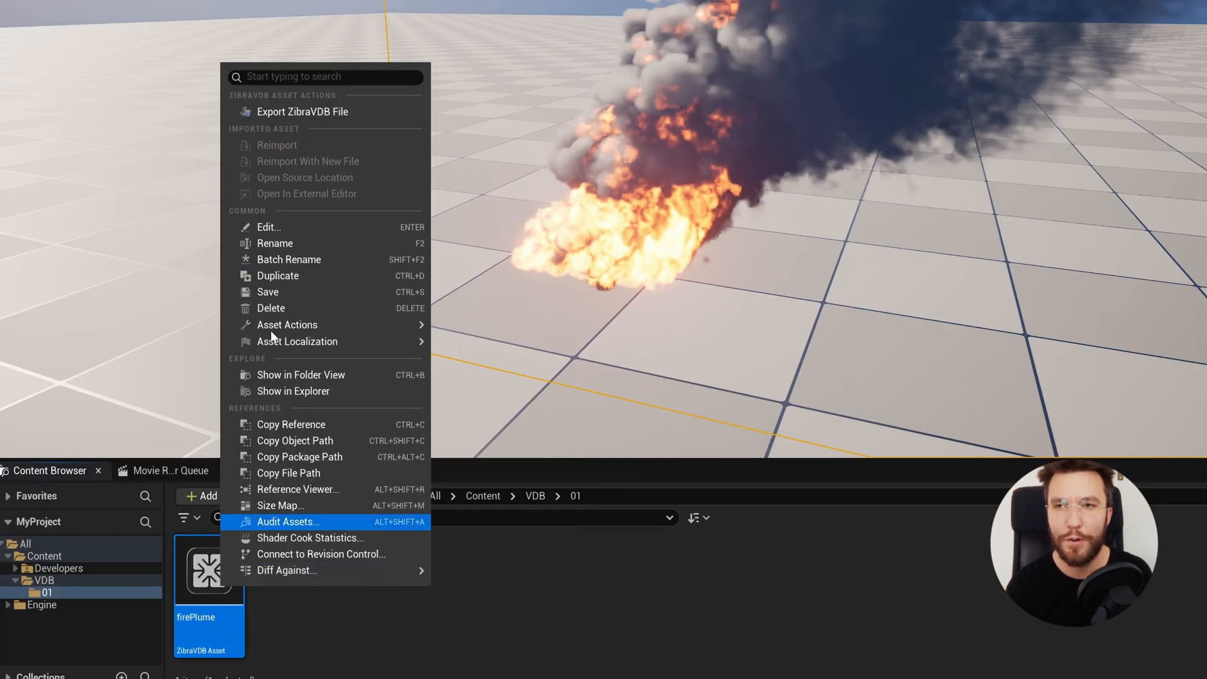
# Export the firePlume asset as fire_plume.zibravdb into the FirePlumeVDB folder.
pyautogui.click(302, 112)
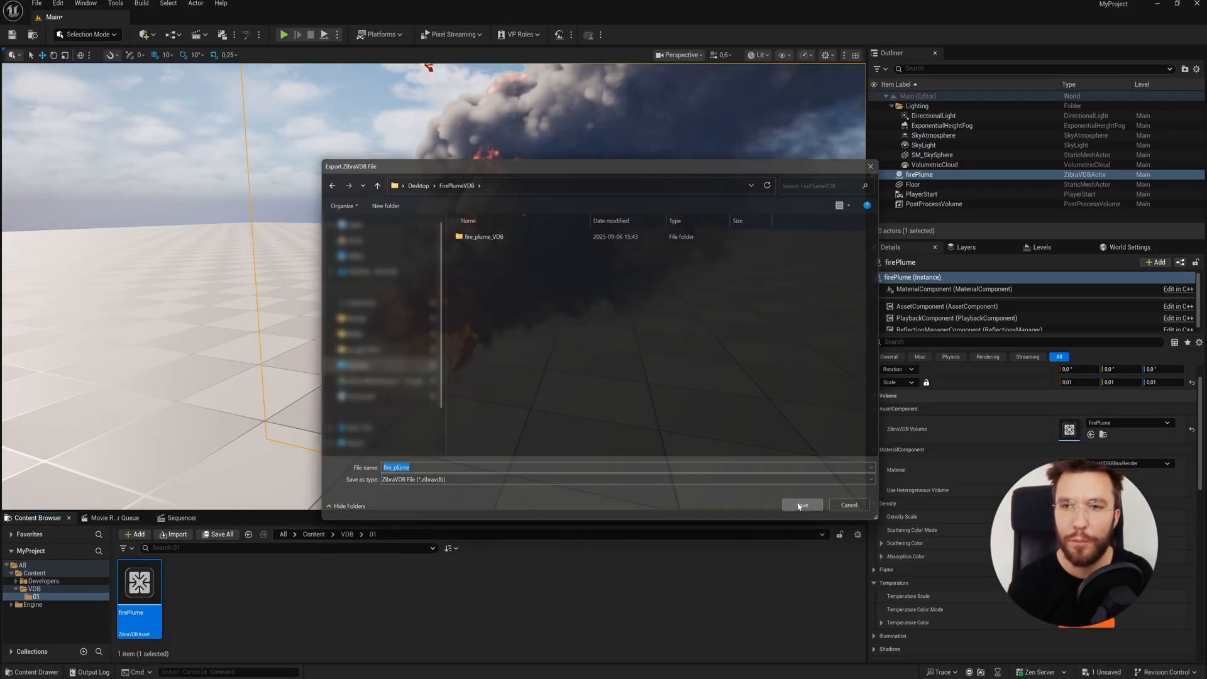
pyautogui.click(800, 505)
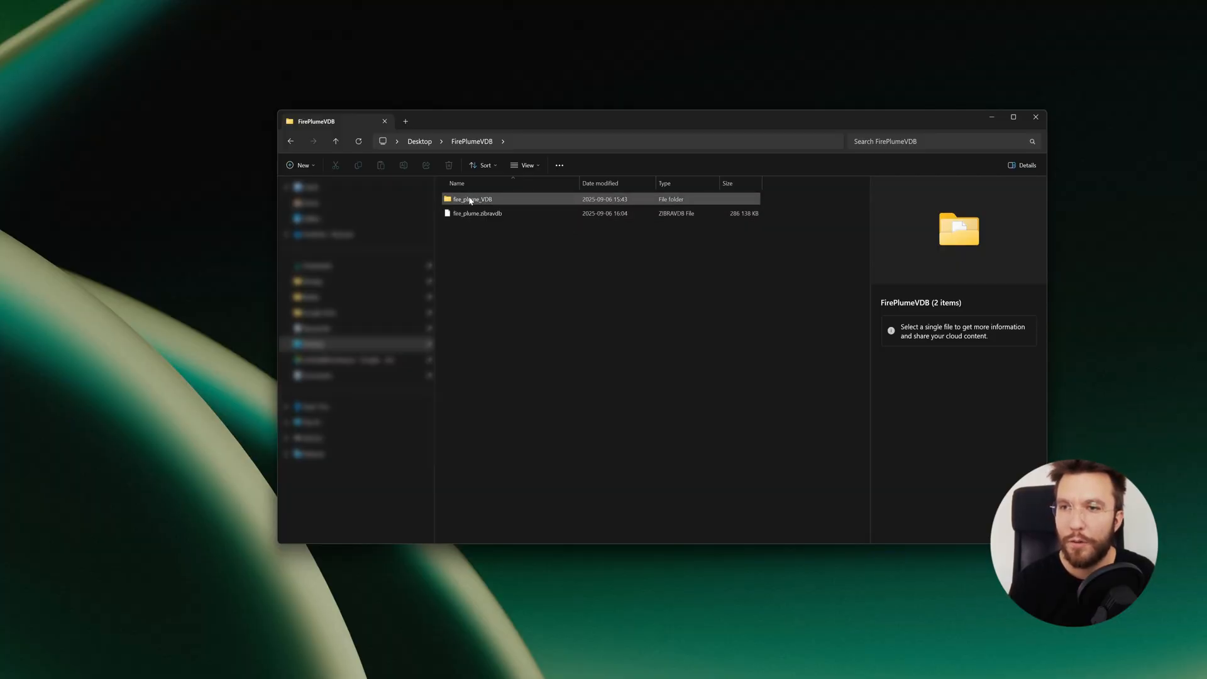
# Compare the 9.90 GB source folder with the 279 MB fire_plume.zibravdb file.
pyautogui.click(473, 198)
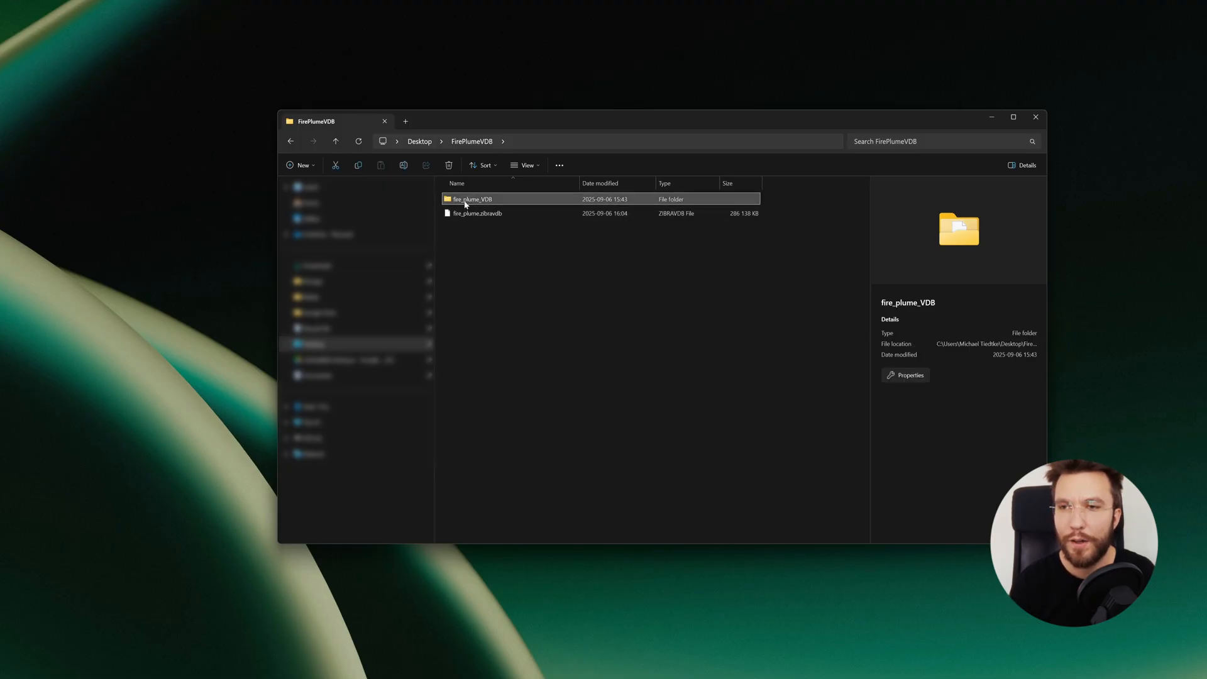
pyautogui.moveTo(469, 199)
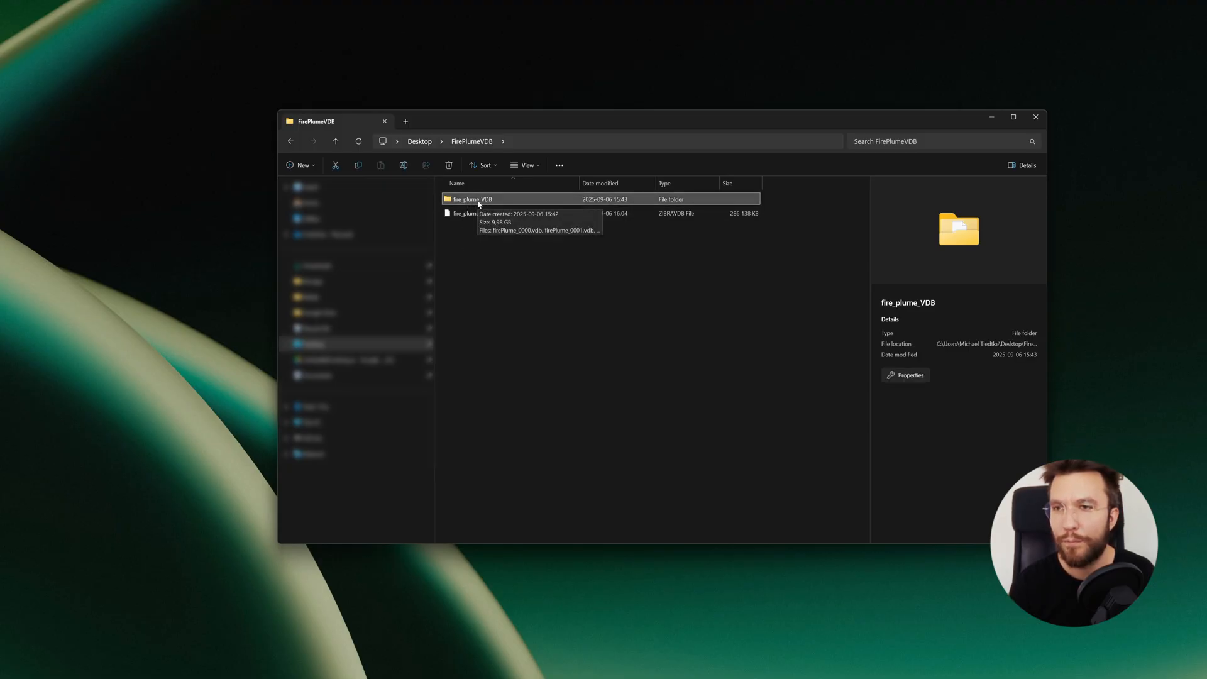
pyautogui.moveTo(471, 213)
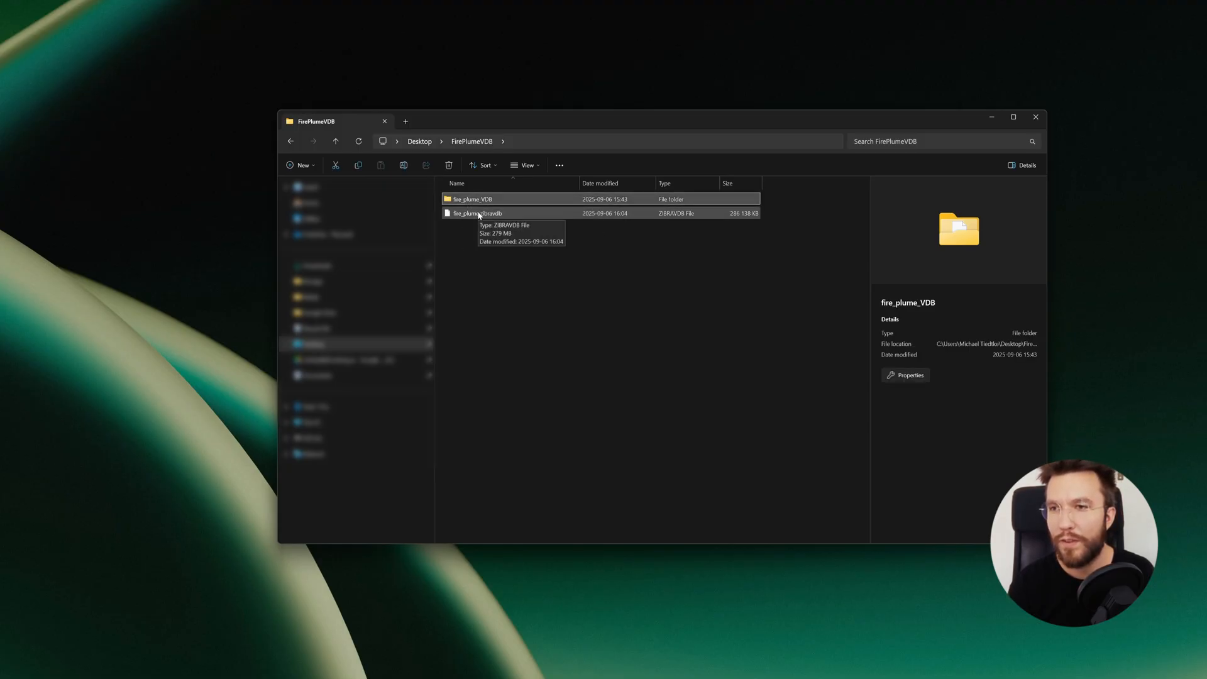
pyautogui.click(477, 213)
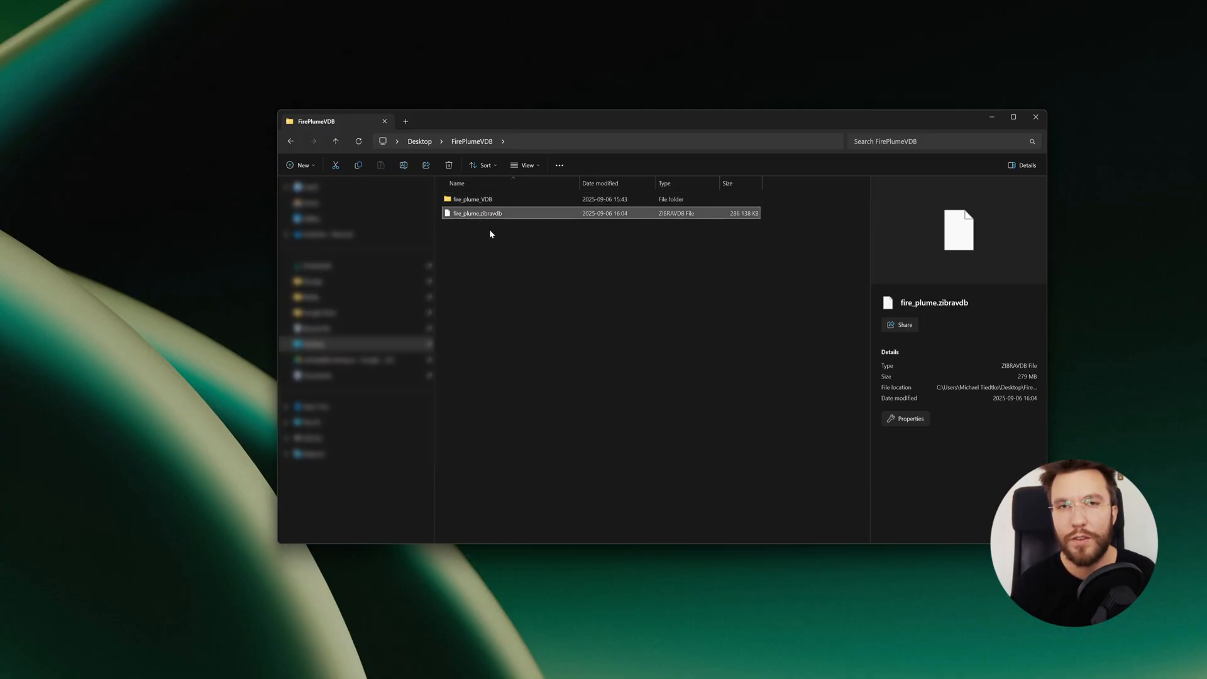
pyautogui.moveTo(477, 213)
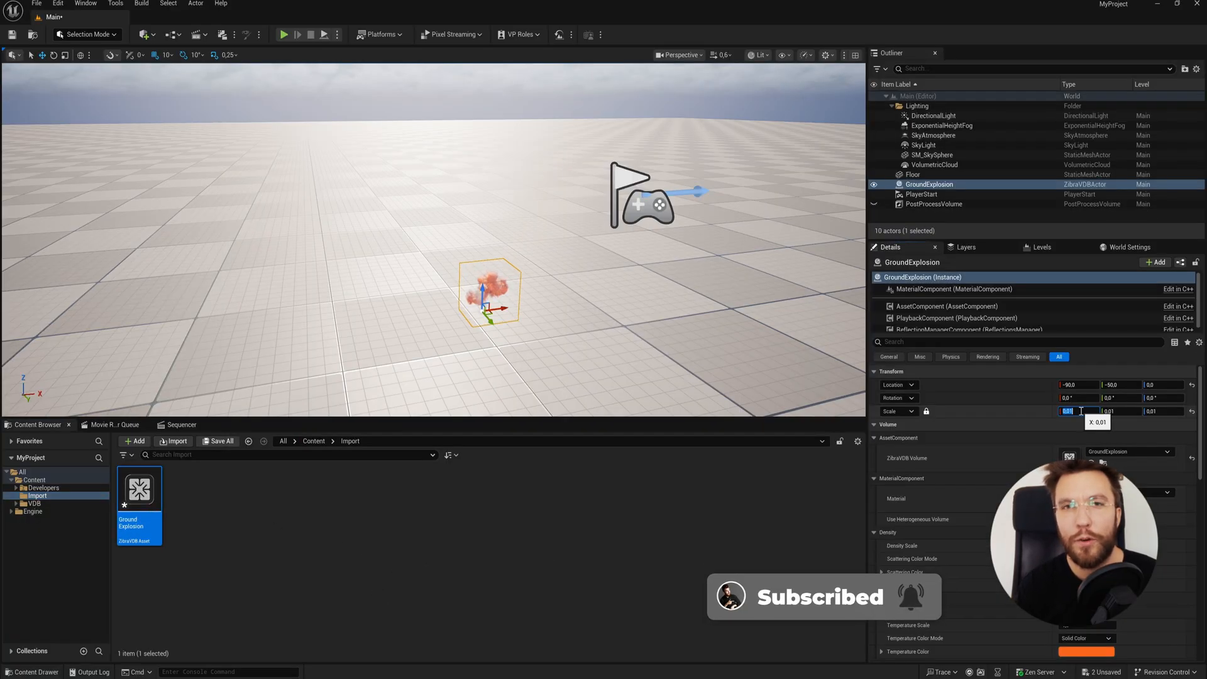
# Deselect GroundExplosion to view the orange explosion cloud above the floor.
pyautogui.click(932, 154)
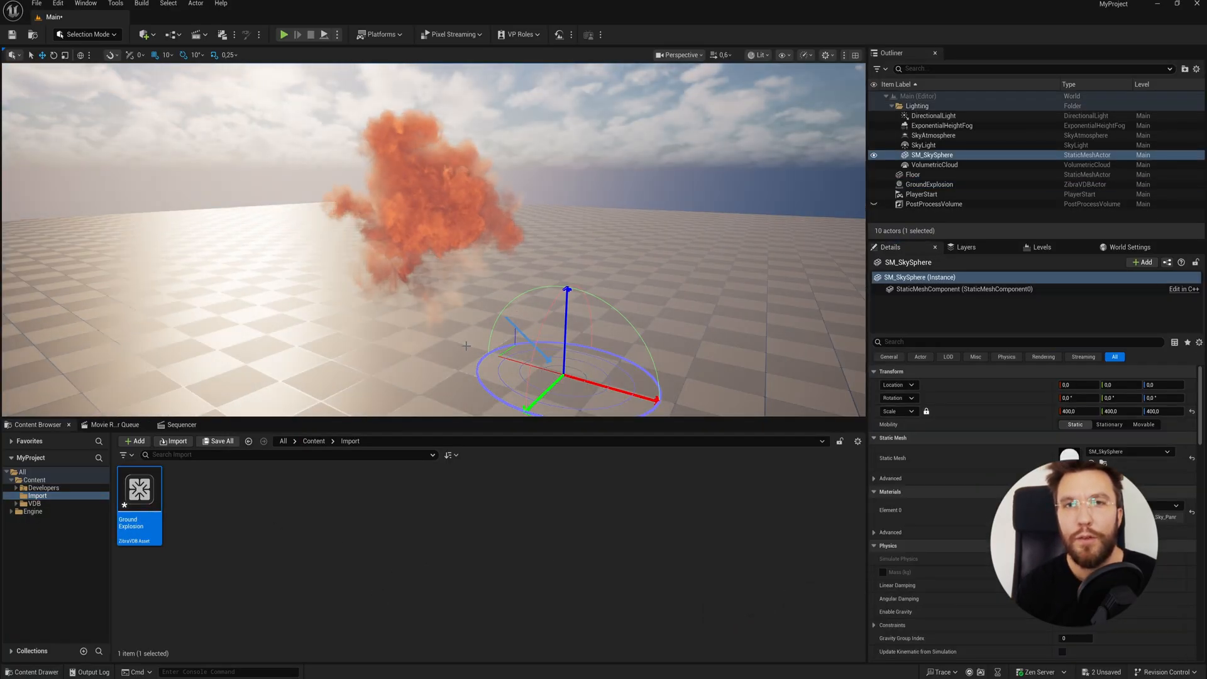